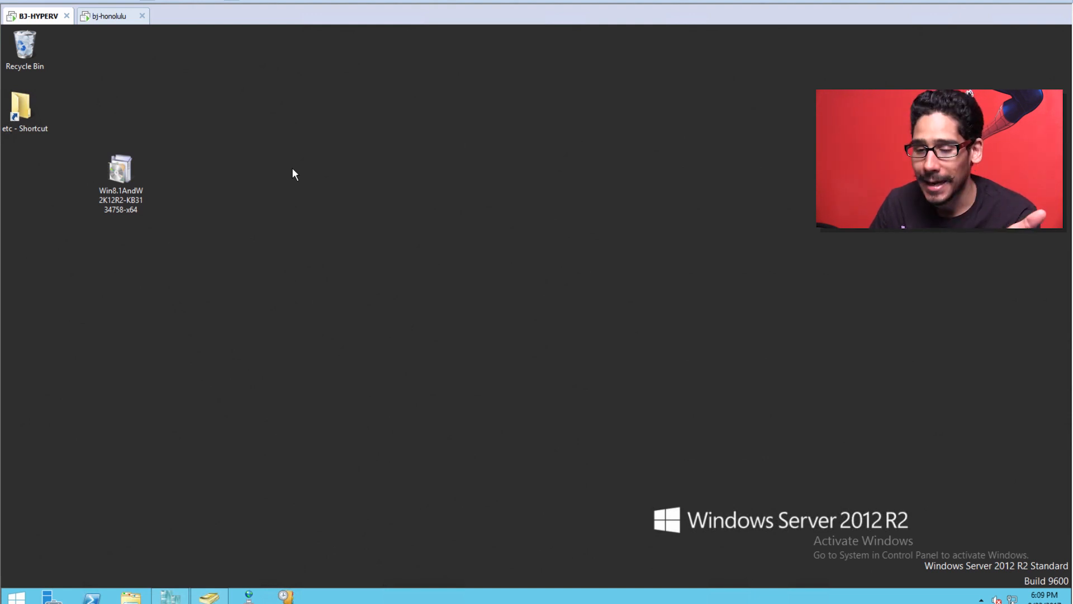
{"action": "mouse_move", "coordinate": [322, 193]}
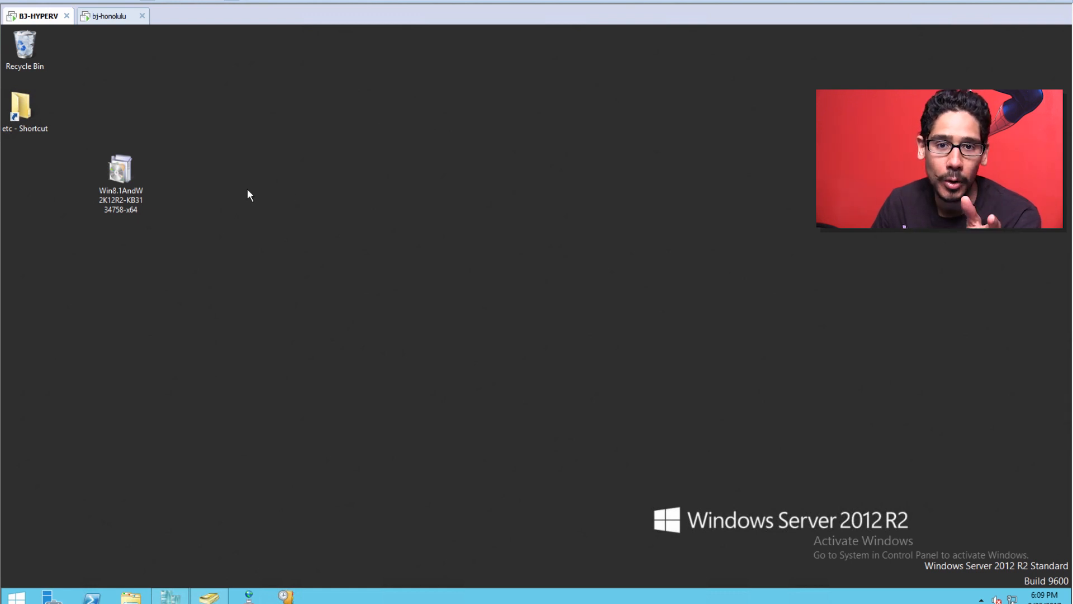
{"action": "mouse_move", "coordinate": [228, 197]}
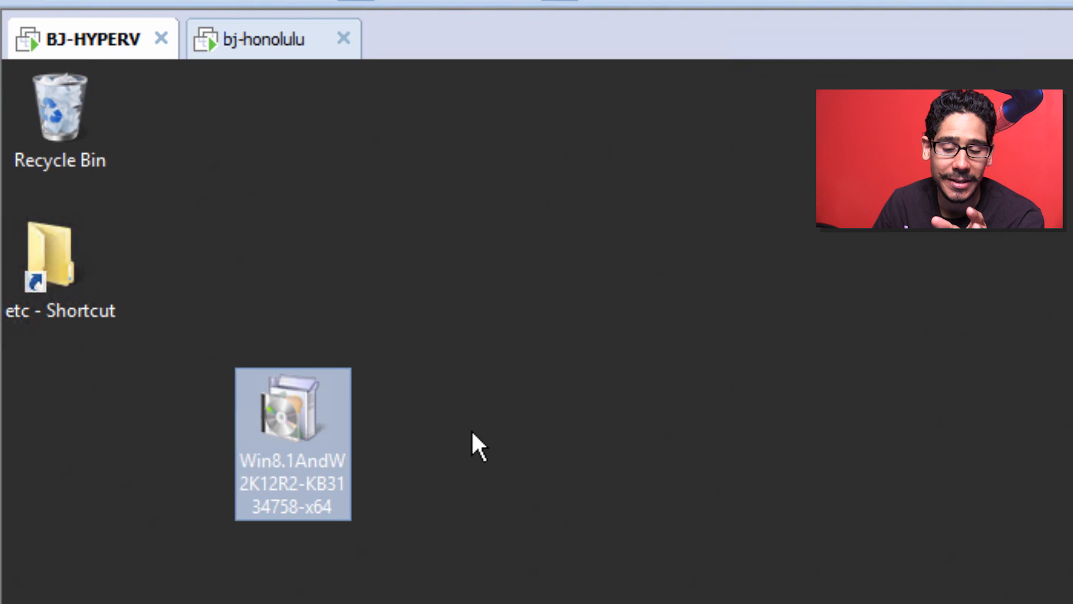
{"action": "mouse_move", "coordinate": [493, 390]}
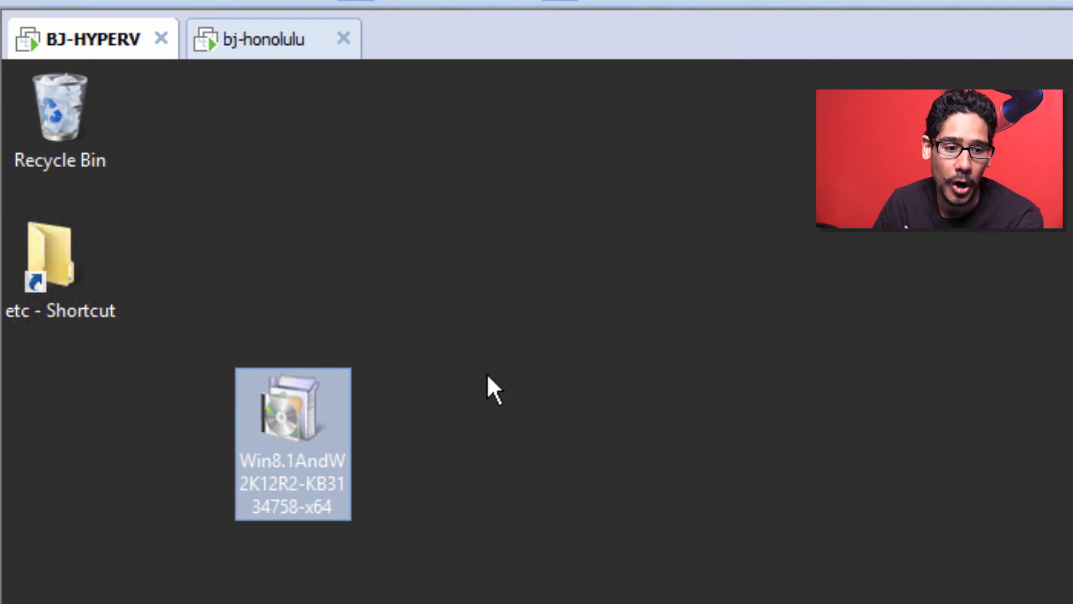
- Launch the KB3134758 update package, confirm the install and accept its license terms
{"action": "double_click", "coordinate": [293, 407]}
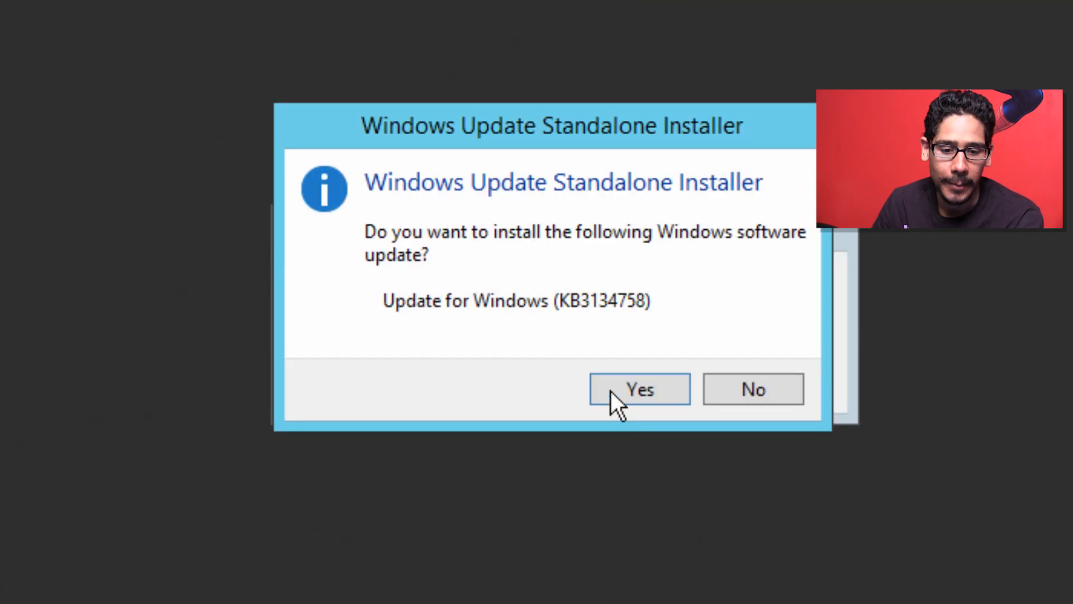
{"action": "left_click", "coordinate": [639, 389]}
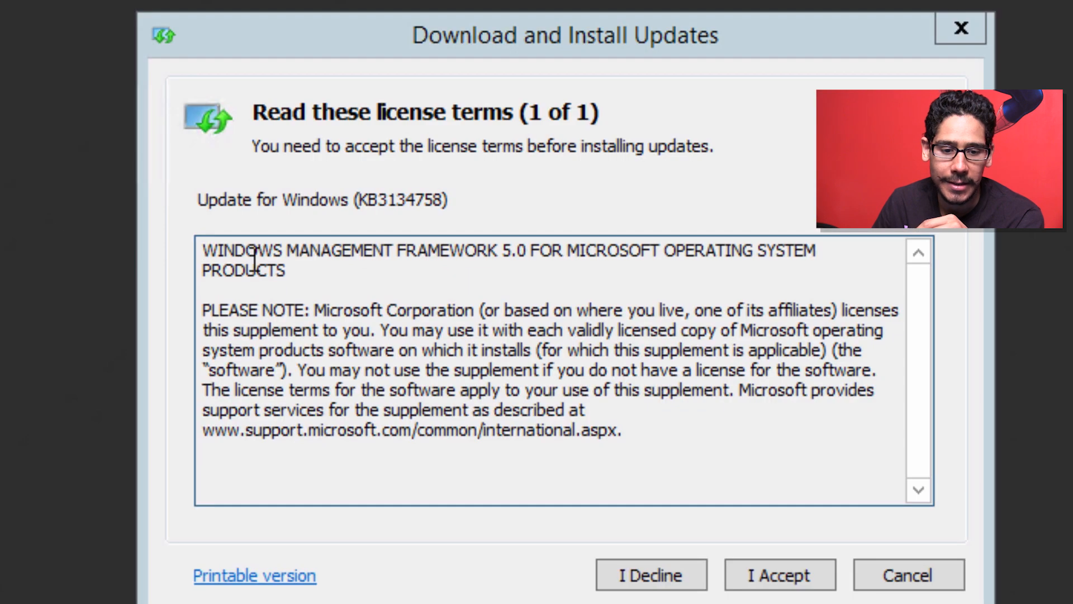
{"action": "mouse_move", "coordinate": [486, 274]}
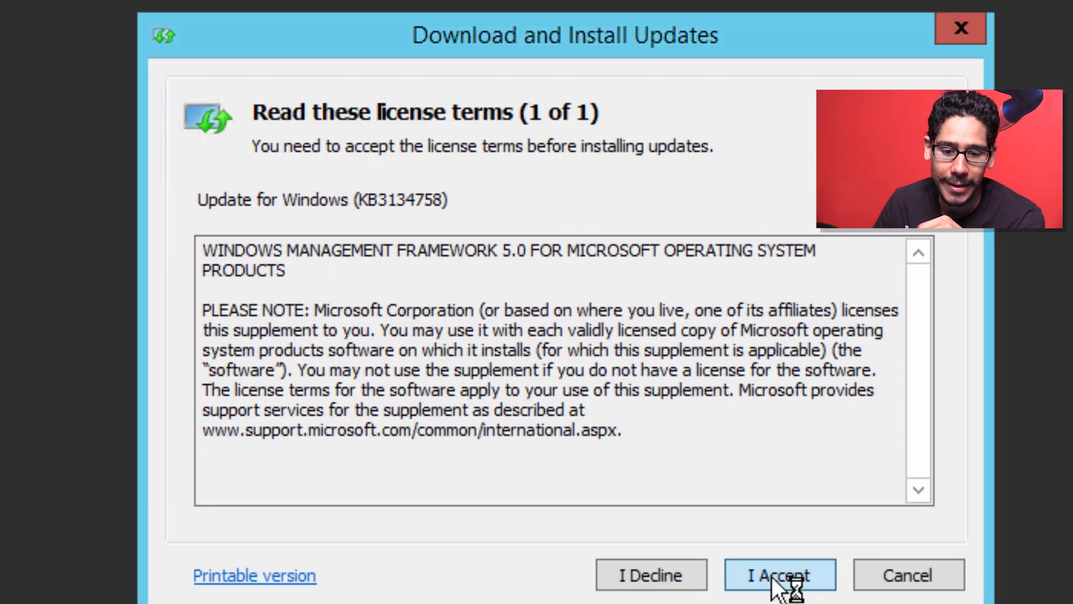
{"action": "left_click", "coordinate": [780, 575]}
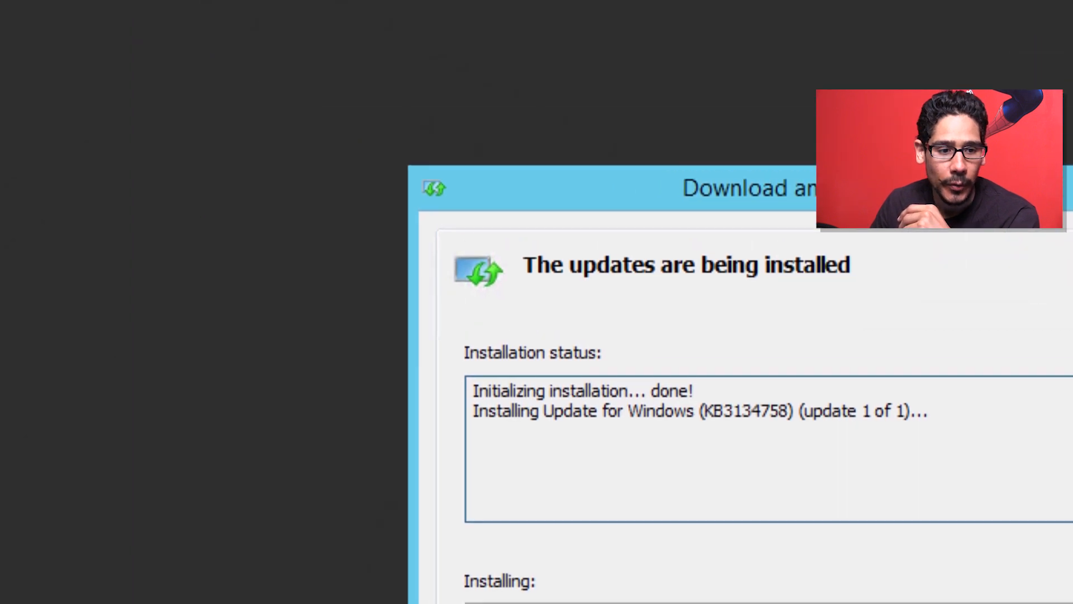
- Switch to the bj-honolulu server session showing Microsoft's Evaluation Center page
{"action": "left_click", "coordinate": [280, 32]}
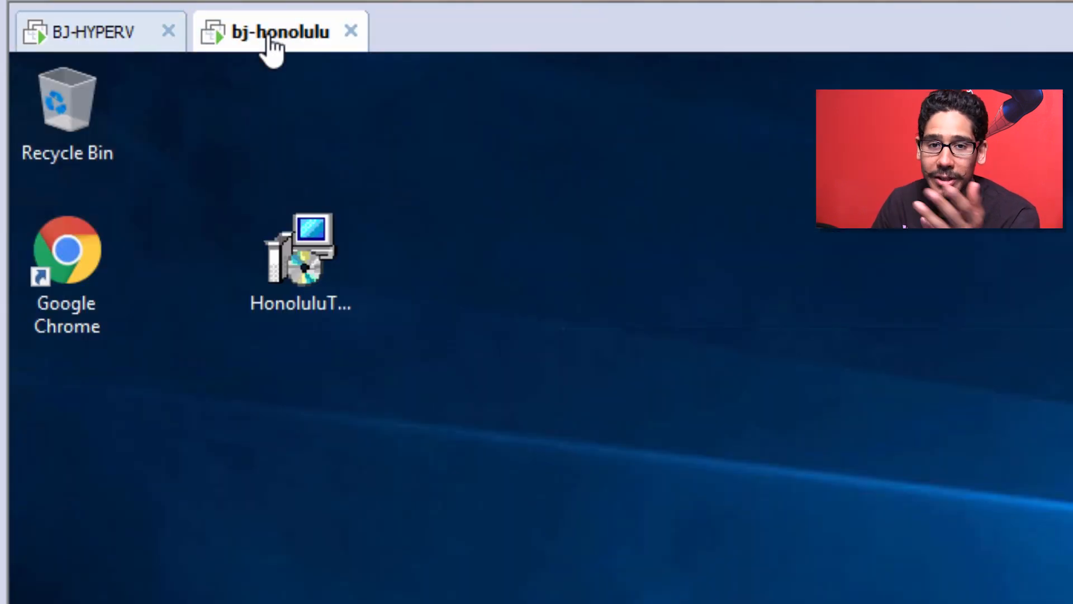
{"action": "mouse_move", "coordinate": [476, 329]}
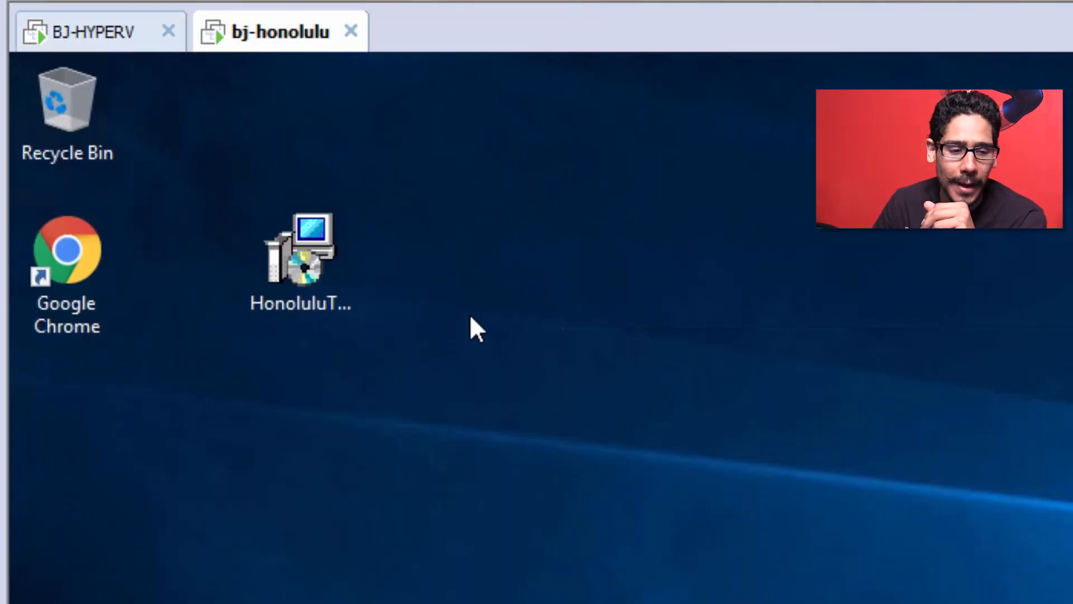
{"action": "left_click", "coordinate": [300, 257]}
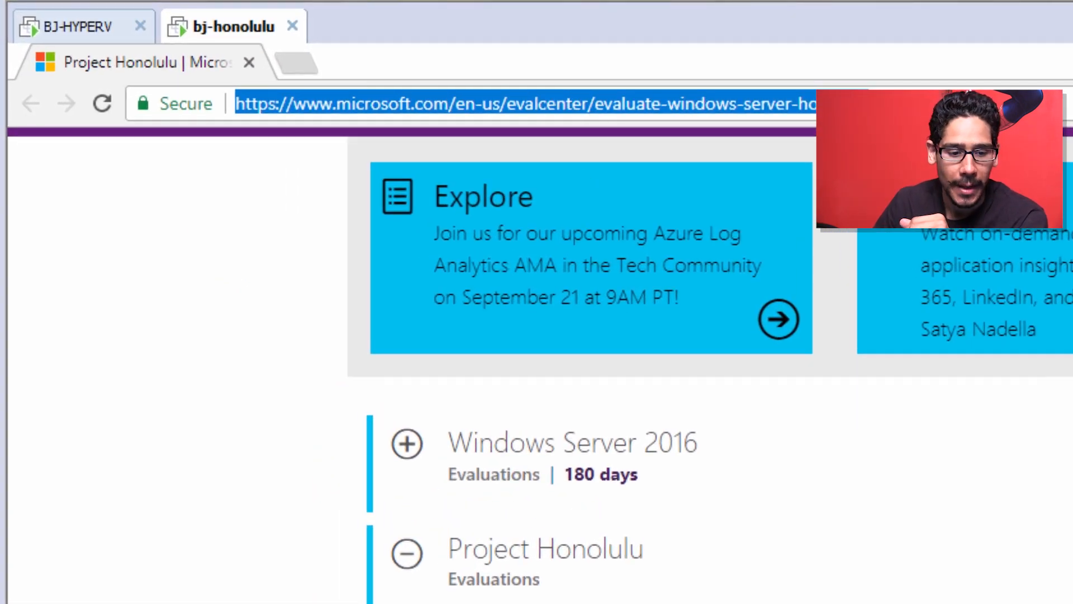
- Scroll through the Project Honolulu evaluation page before closing Chrome
{"action": "scroll", "scroll_direction": "down", "scroll_amount": 3}
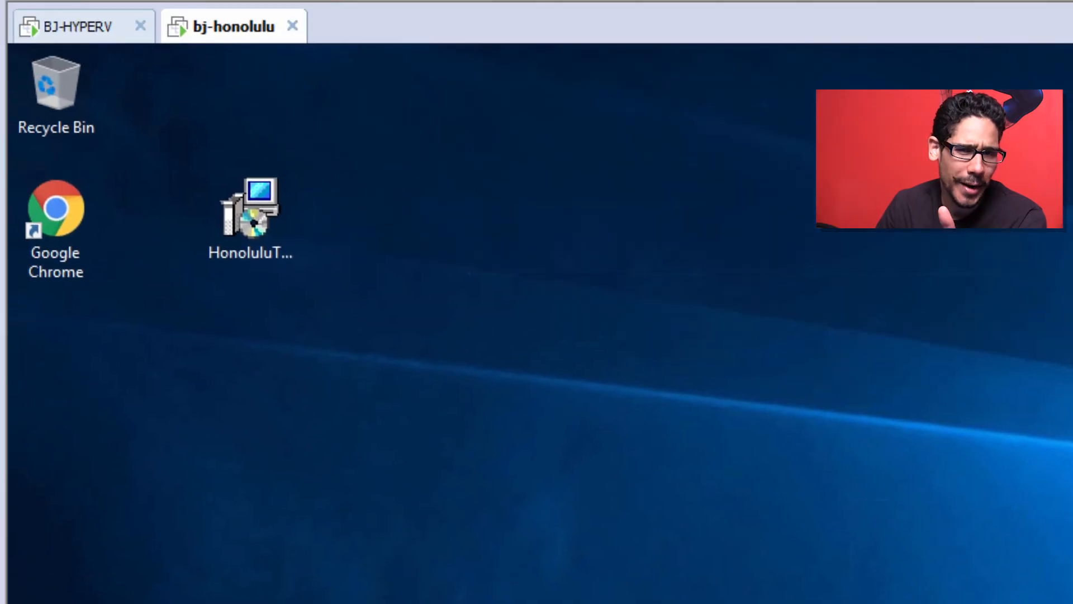
- Launch the Honolulu installer, enable the desktop shortcut option and continue past the introduction
{"action": "left_click", "coordinate": [250, 213]}
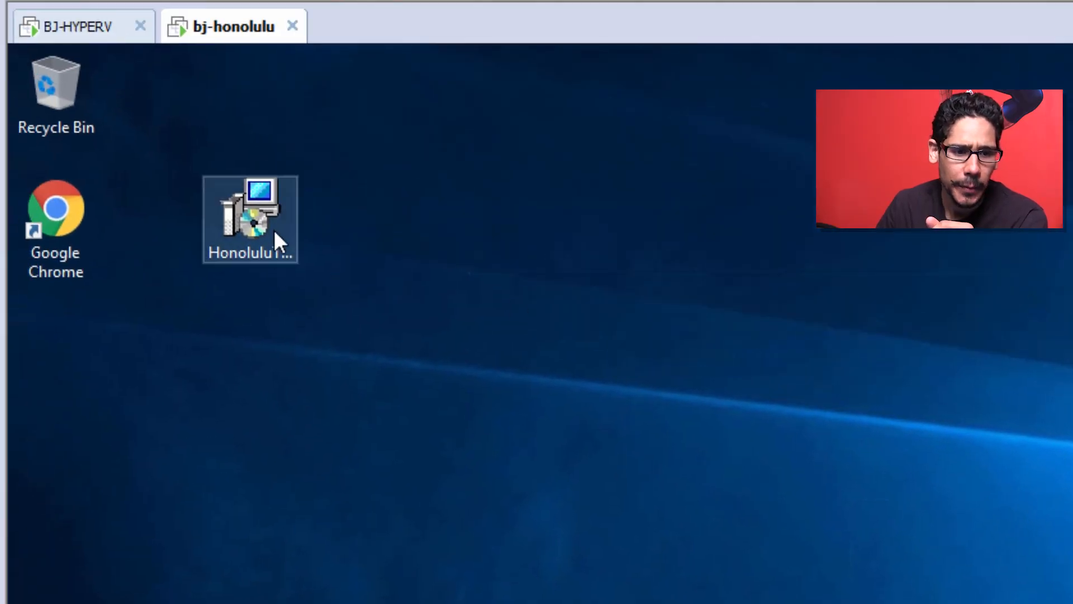
{"action": "double_click", "coordinate": [249, 219]}
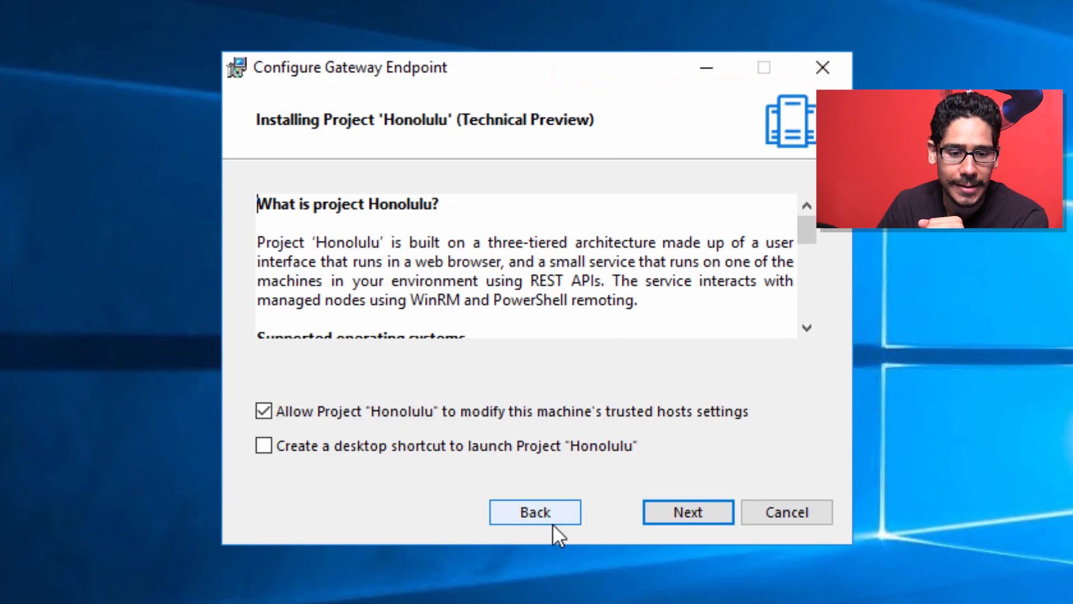
{"action": "mouse_move", "coordinate": [820, 233]}
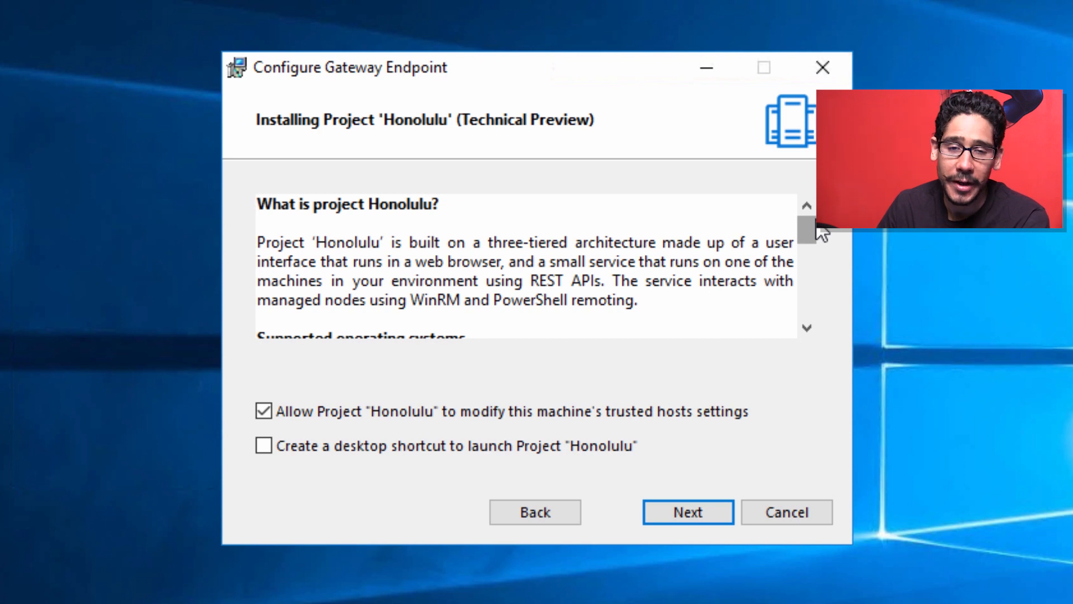
{"action": "scroll", "scroll_direction": "down", "scroll_amount": 3}
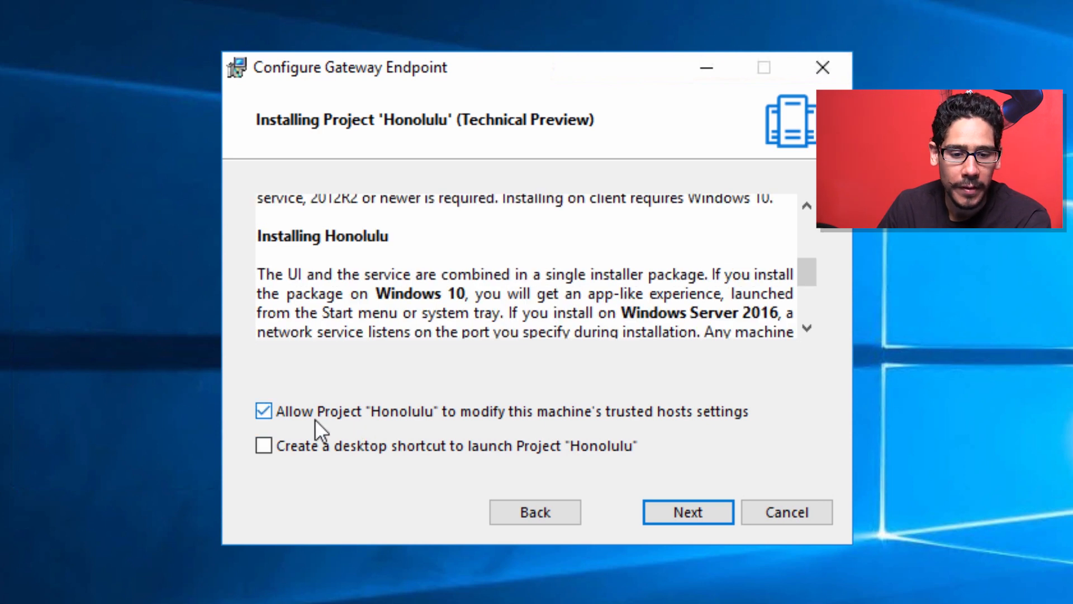
{"action": "mouse_move", "coordinate": [337, 399]}
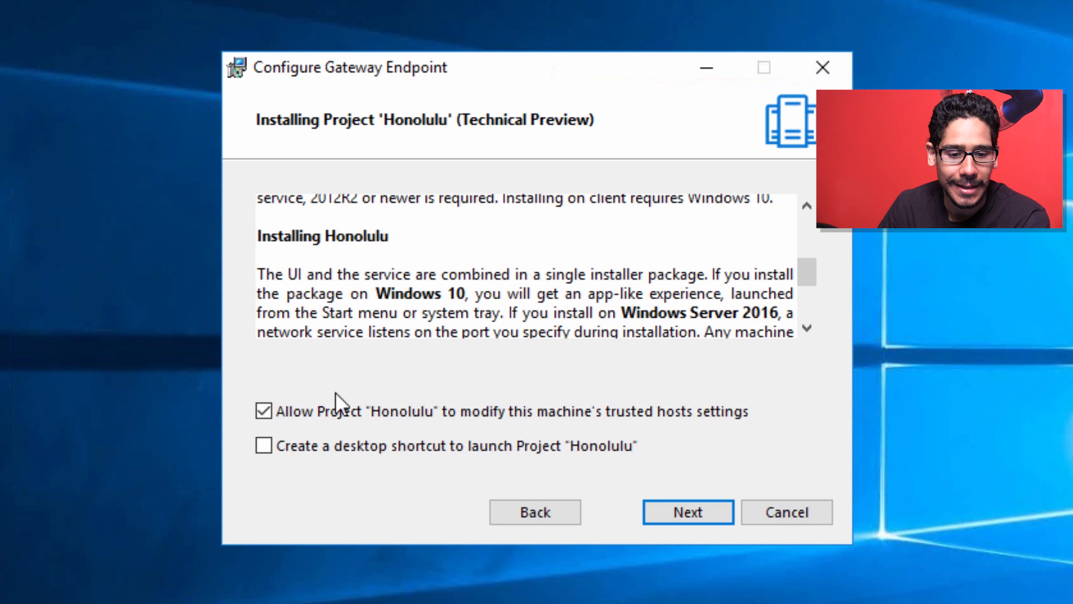
{"action": "mouse_move", "coordinate": [558, 438]}
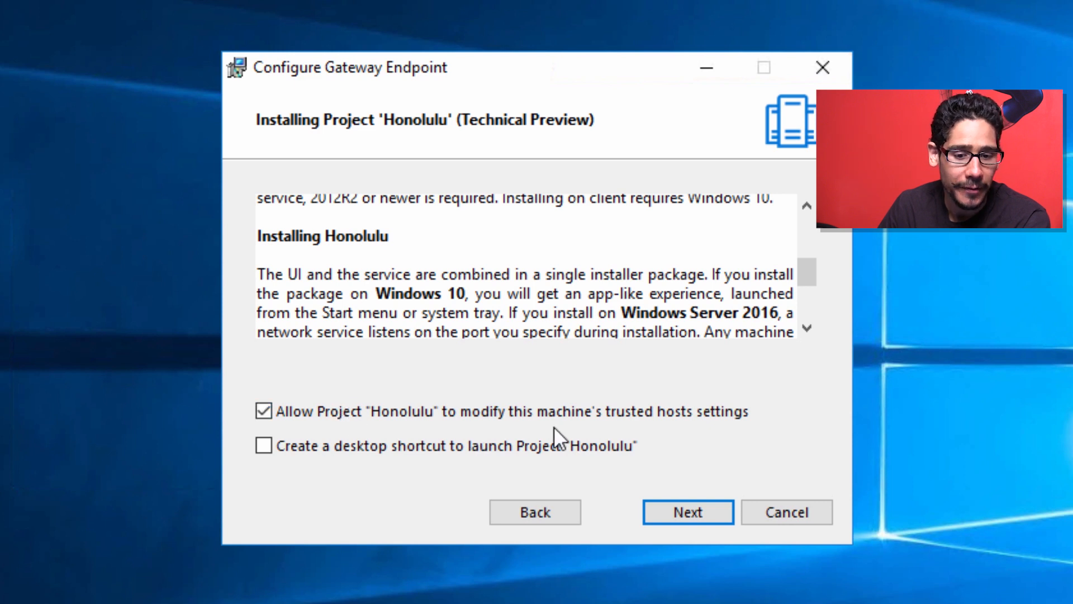
{"action": "mouse_move", "coordinate": [608, 442]}
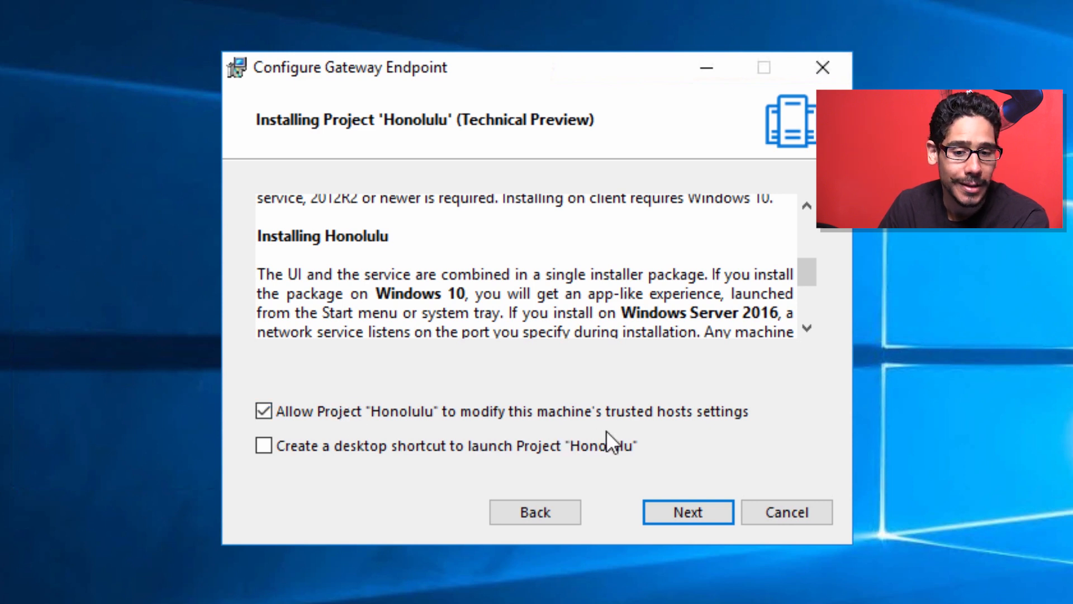
{"action": "mouse_move", "coordinate": [284, 471]}
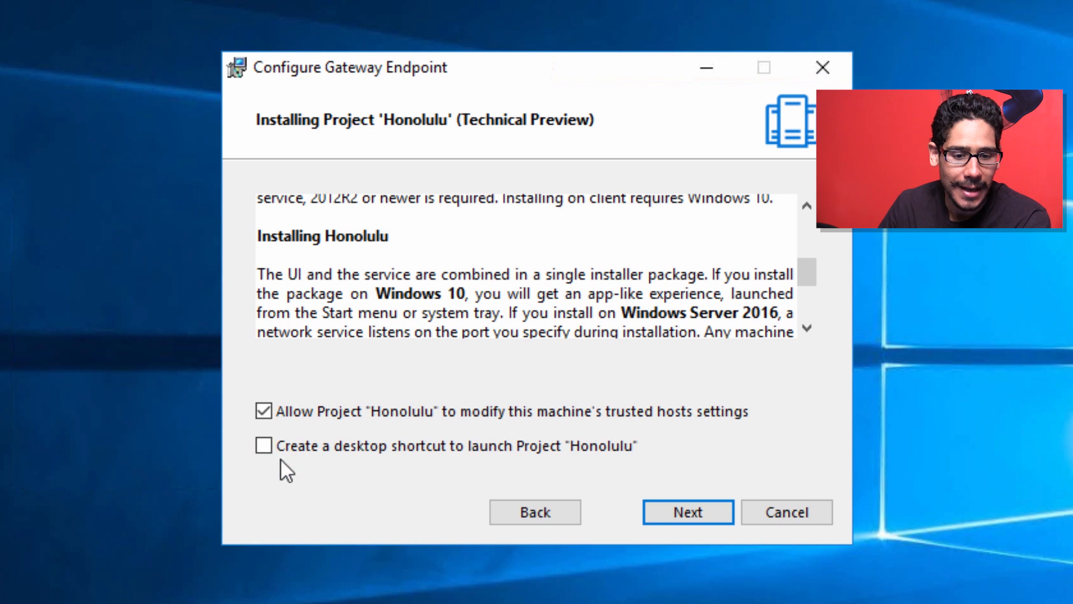
{"action": "left_click", "coordinate": [263, 445]}
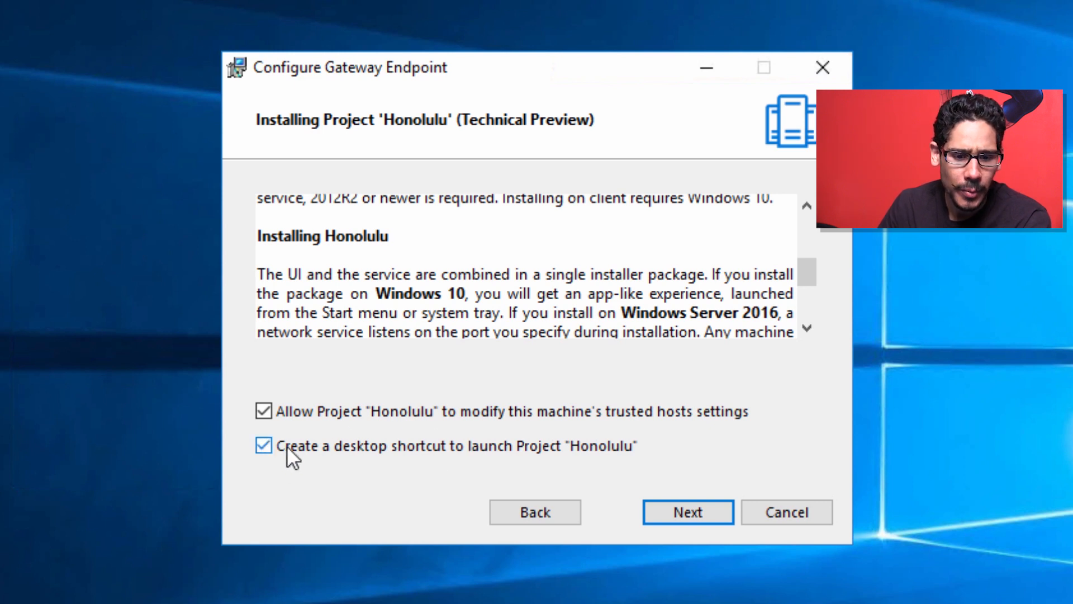
{"action": "mouse_move", "coordinate": [426, 455]}
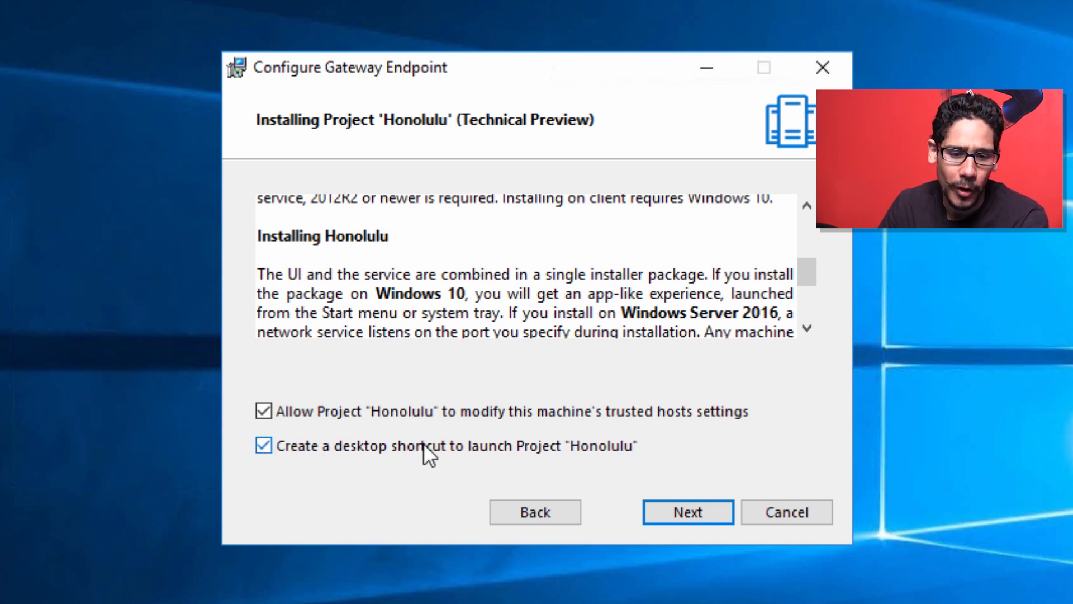
{"action": "mouse_move", "coordinate": [688, 512]}
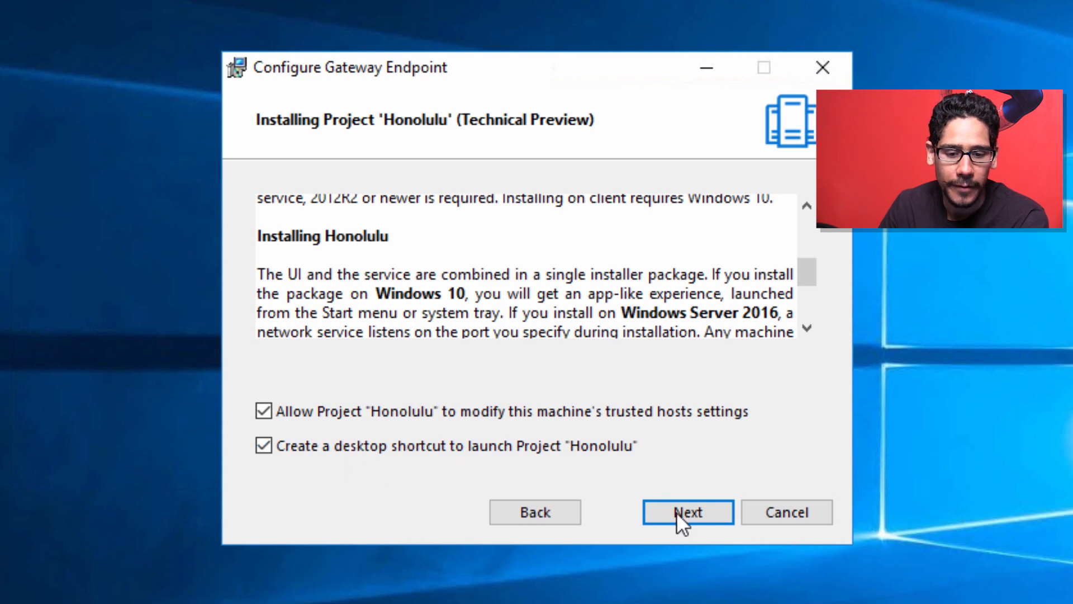
{"action": "left_click", "coordinate": [687, 512]}
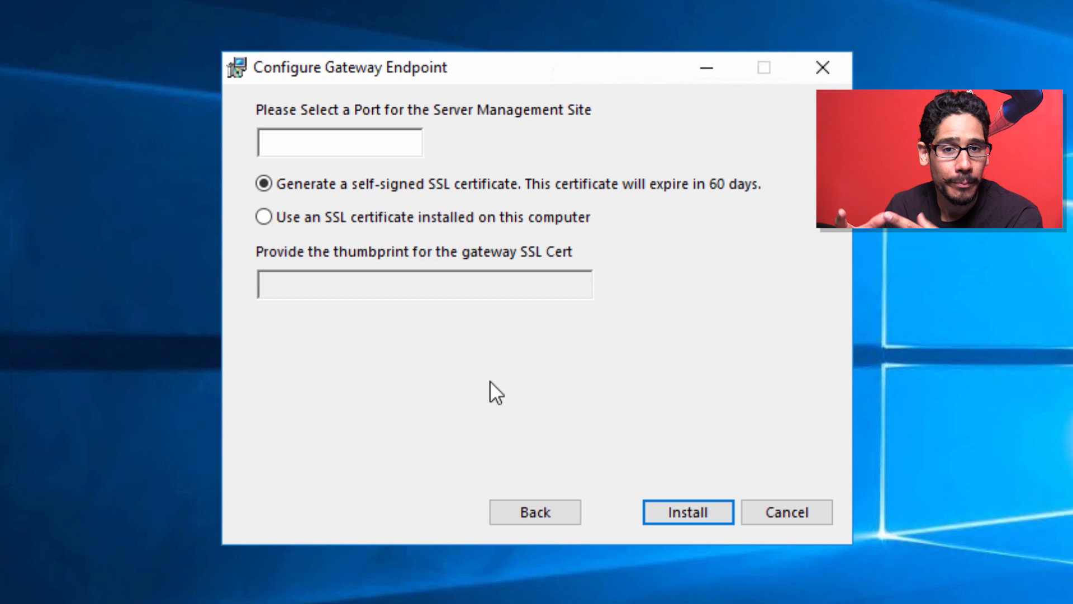
- Set gateway port 5344 with a self-signed SSL certificate and start installing
{"action": "type", "text": "53"}
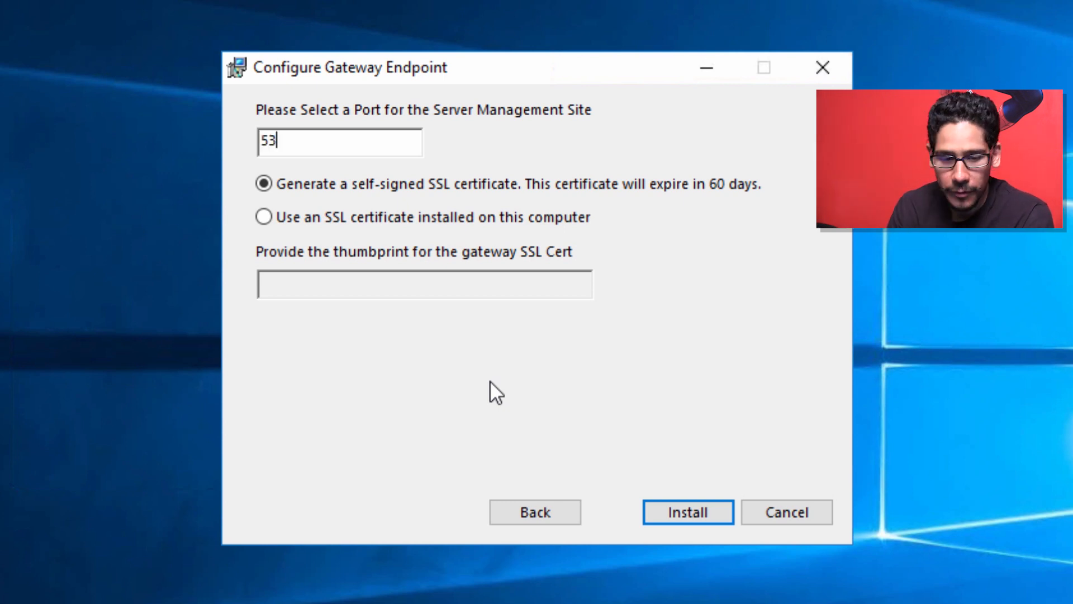
{"action": "type", "text": "44"}
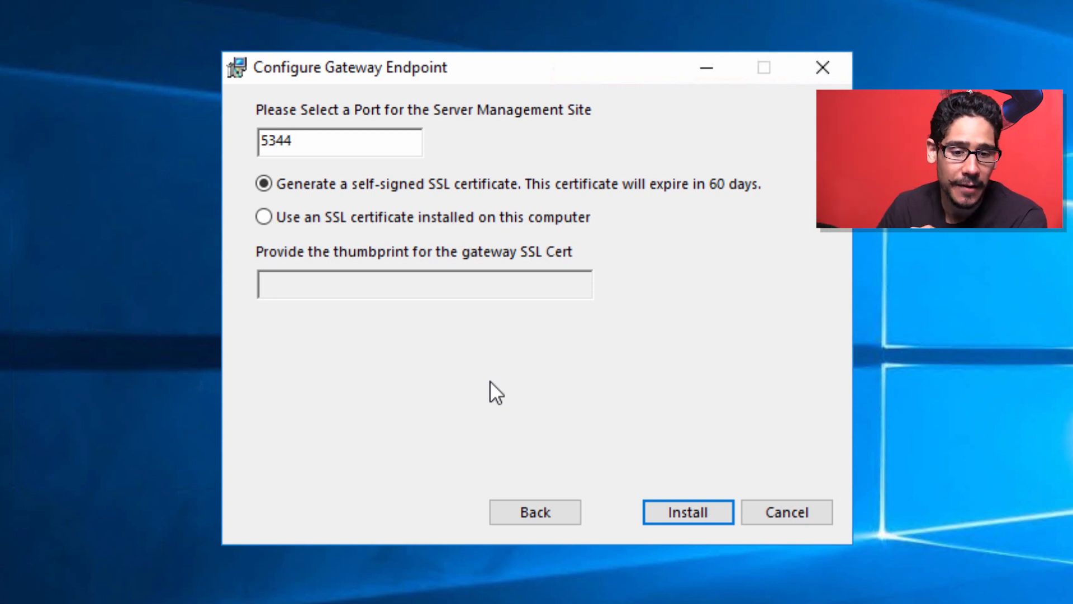
{"action": "mouse_move", "coordinate": [561, 274]}
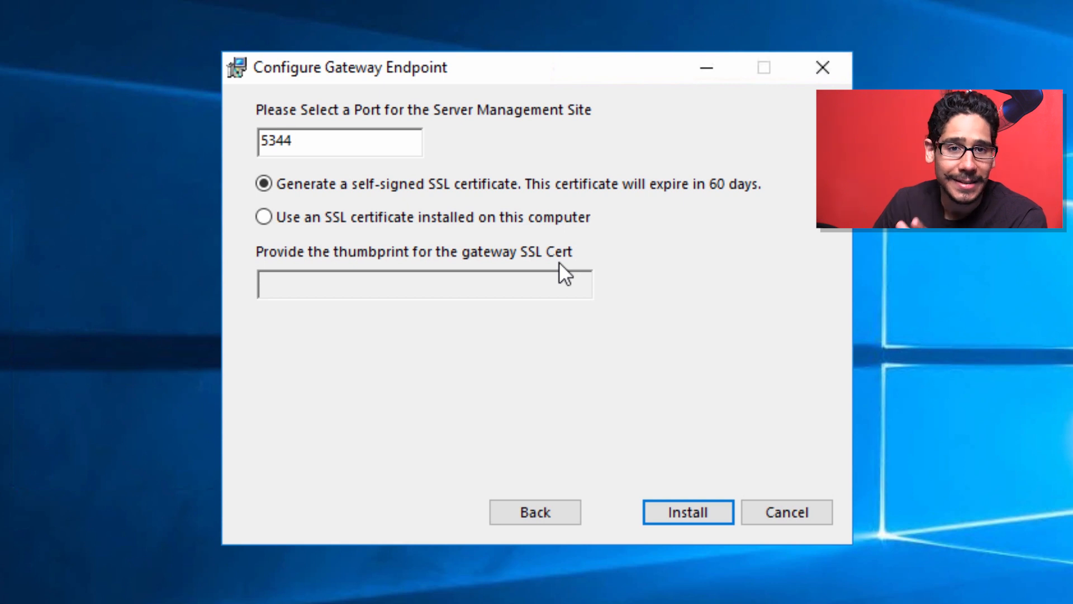
{"action": "left_click", "coordinate": [340, 141]}
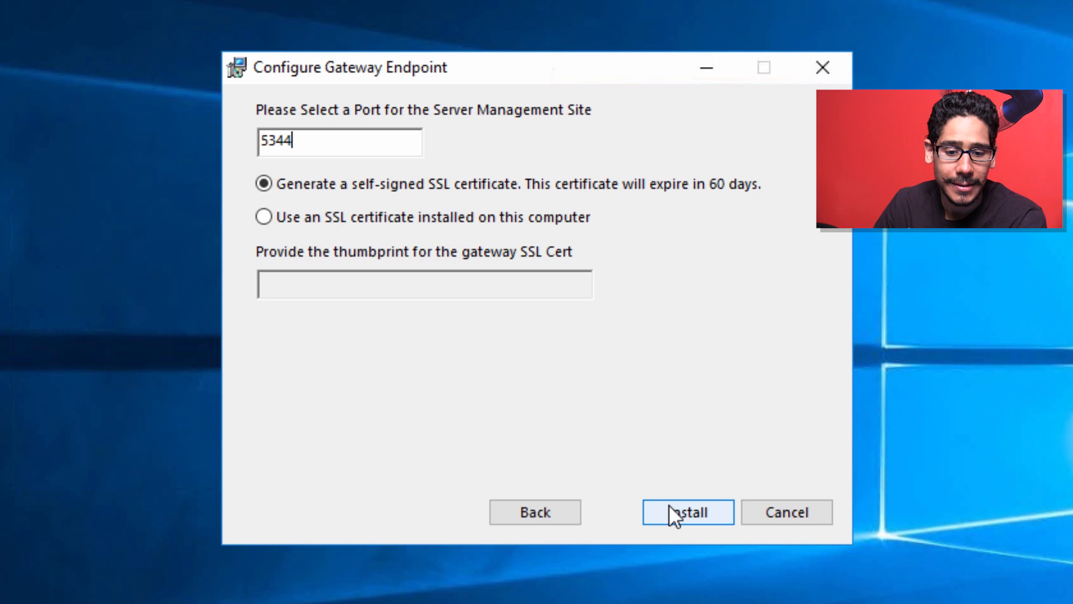
{"action": "left_click", "coordinate": [687, 512]}
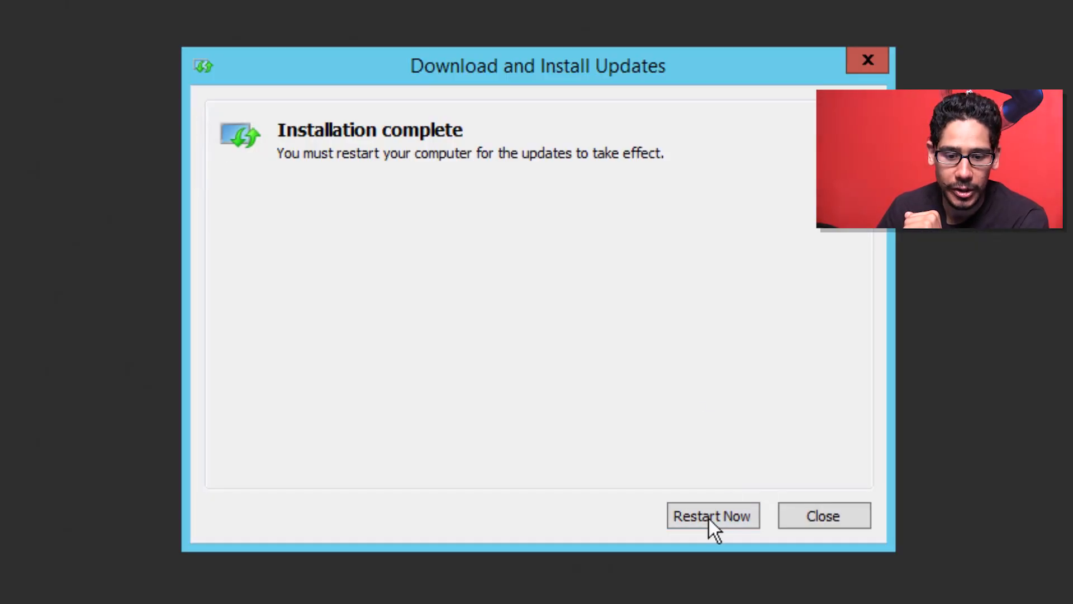
- Restart the server from the Installation complete dialog to apply the updates
{"action": "left_click", "coordinate": [712, 516]}
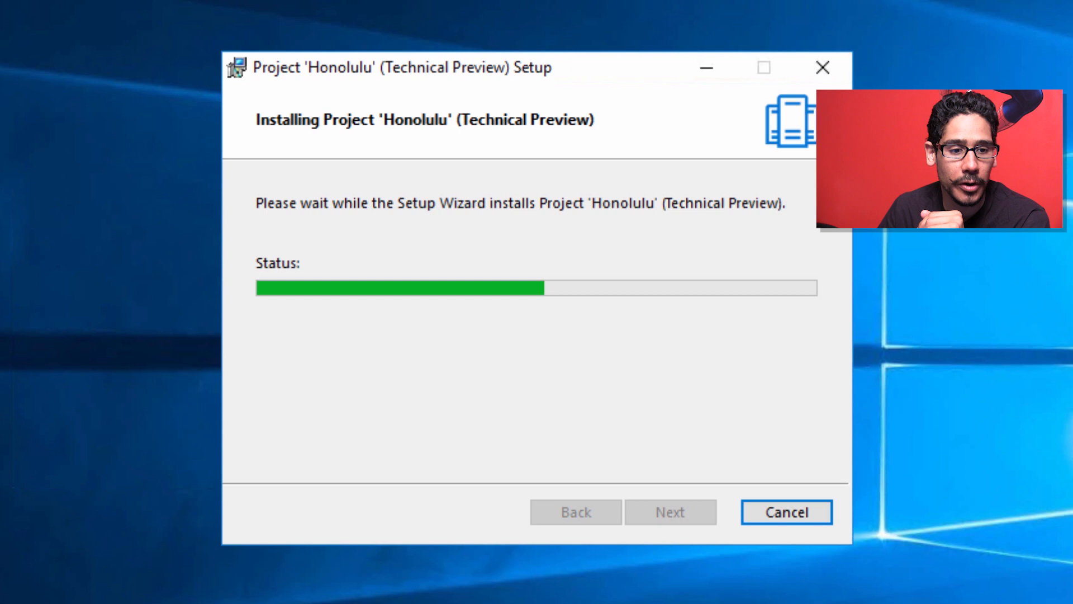
{"action": "mouse_move", "coordinate": [555, 231]}
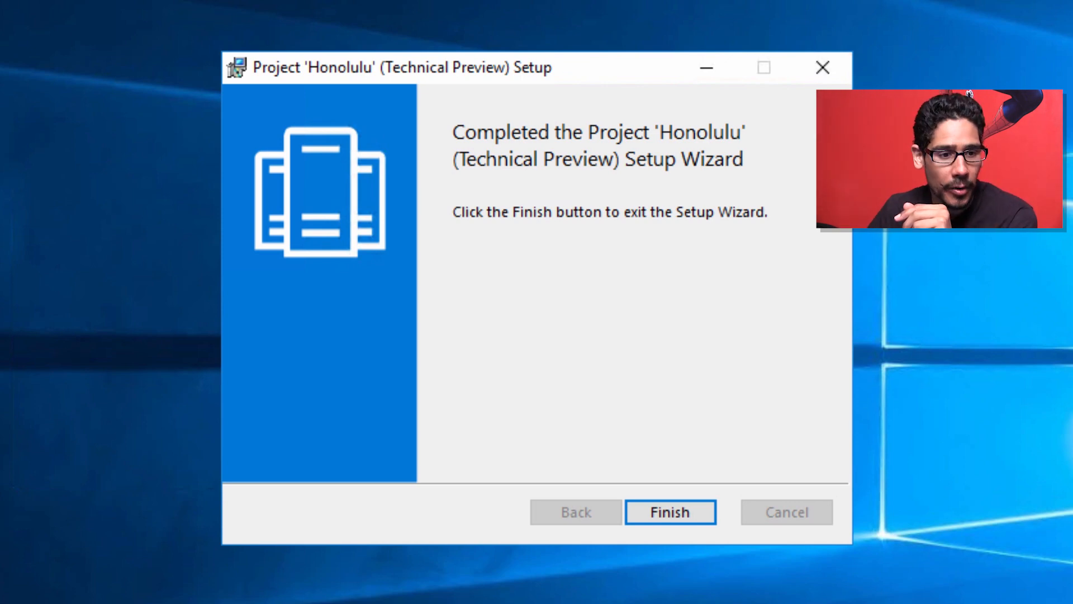
- Switch to the BJ-HYPERV server session after the setup wizard completes
{"action": "left_click", "coordinate": [670, 511]}
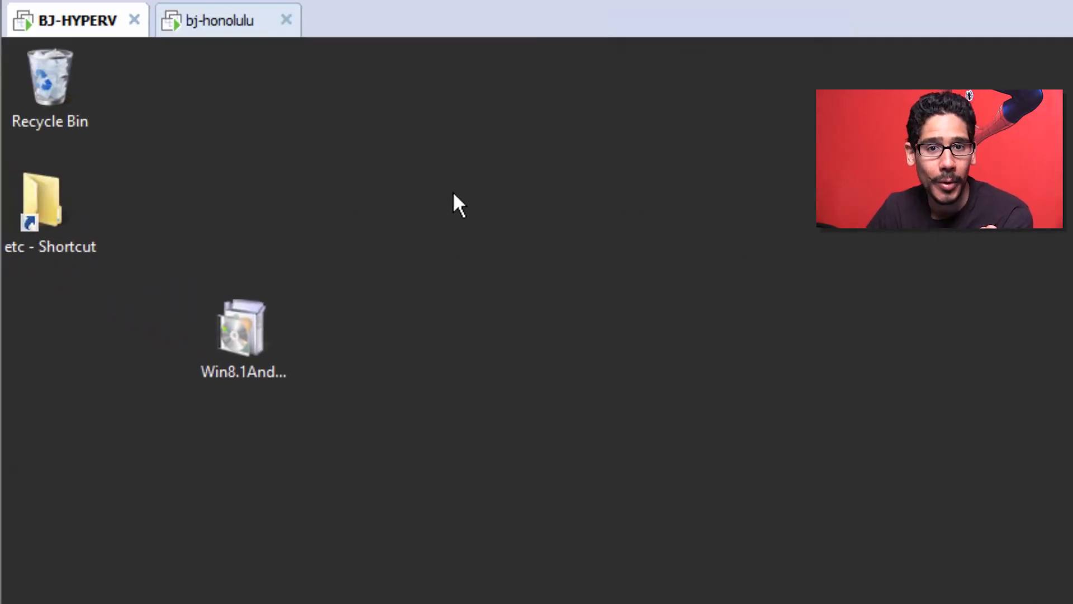
{"action": "mouse_move", "coordinate": [500, 258]}
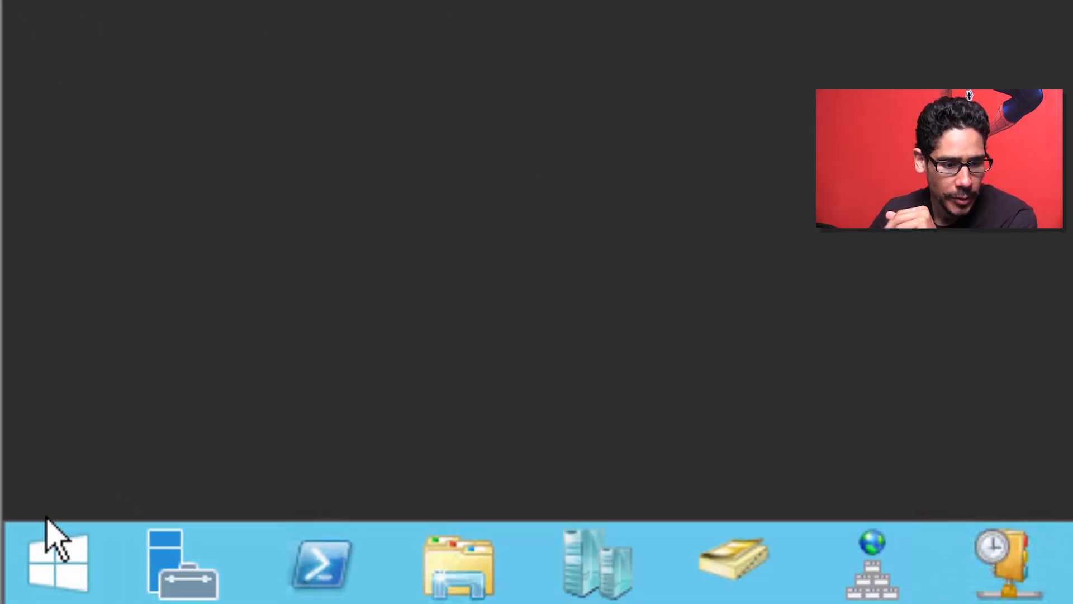
{"action": "right_click", "coordinate": [54, 558]}
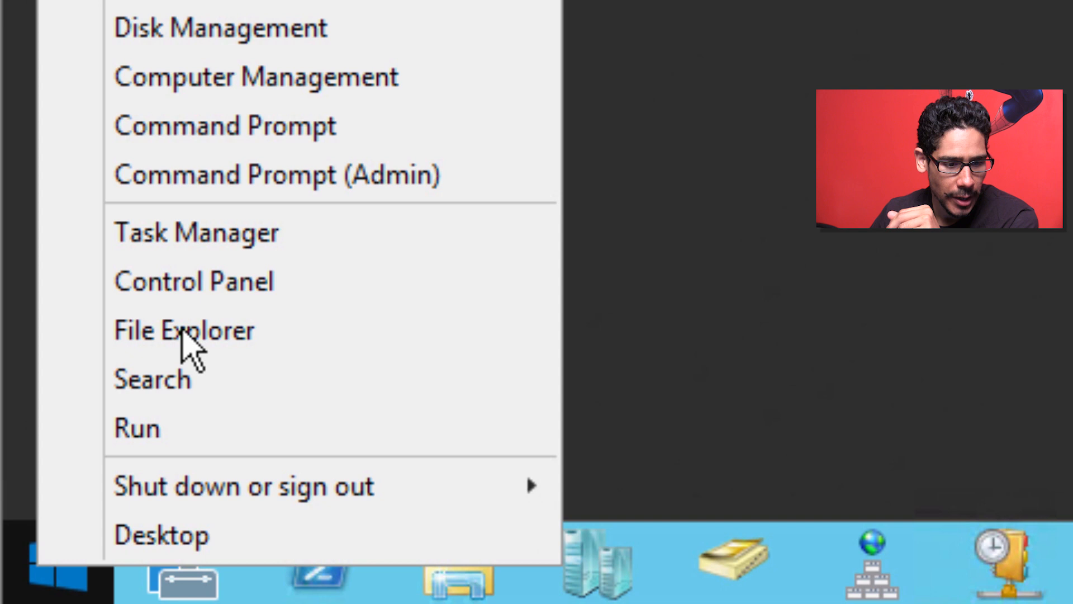
{"action": "mouse_move", "coordinate": [233, 219]}
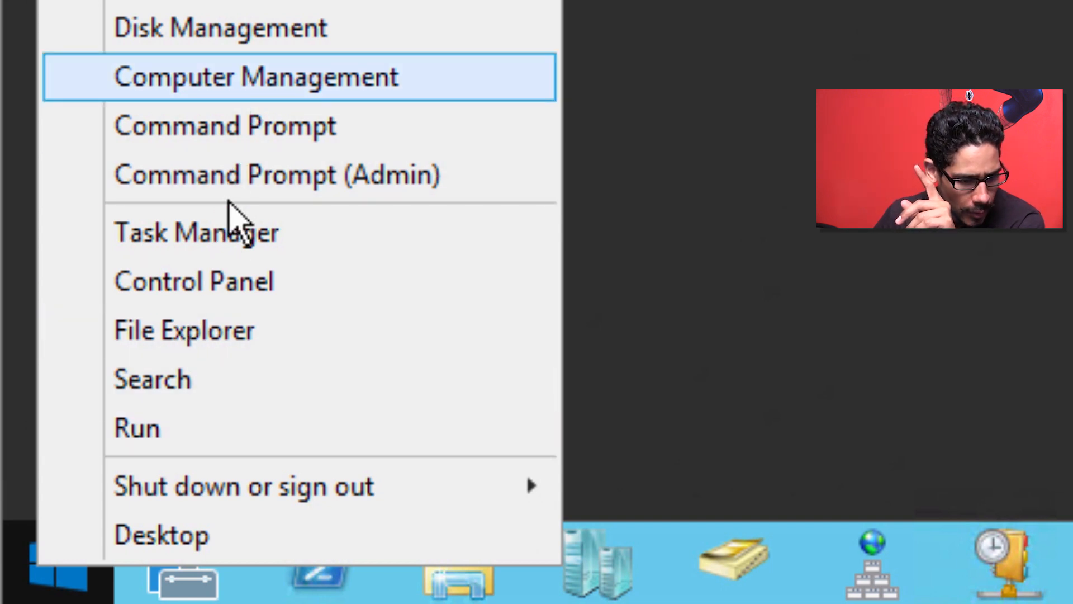
{"action": "left_click", "coordinate": [194, 281]}
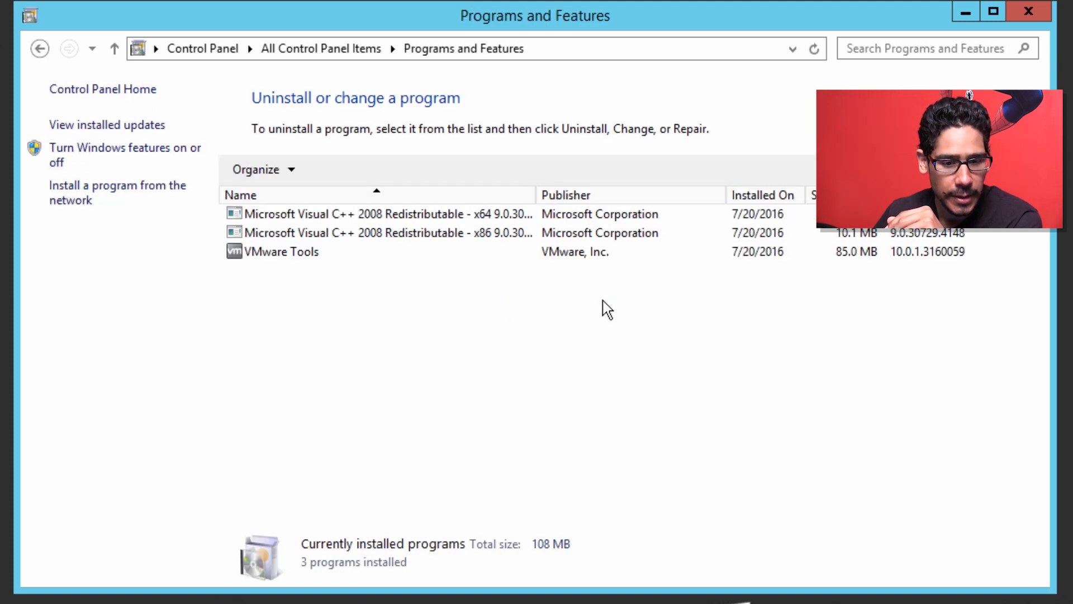
{"action": "mouse_move", "coordinate": [107, 124]}
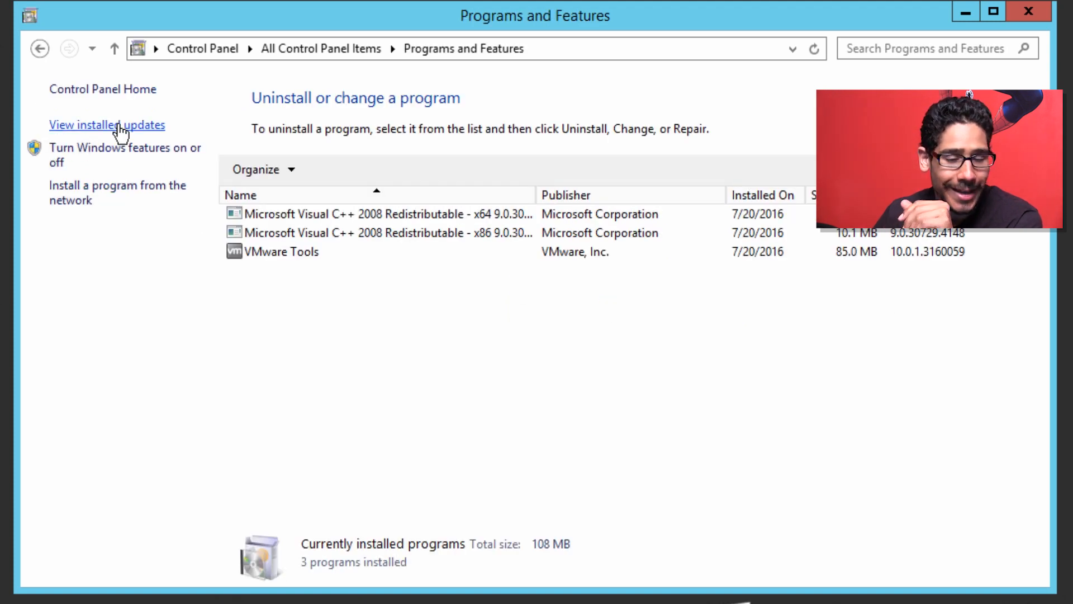
{"action": "left_click", "coordinate": [107, 125]}
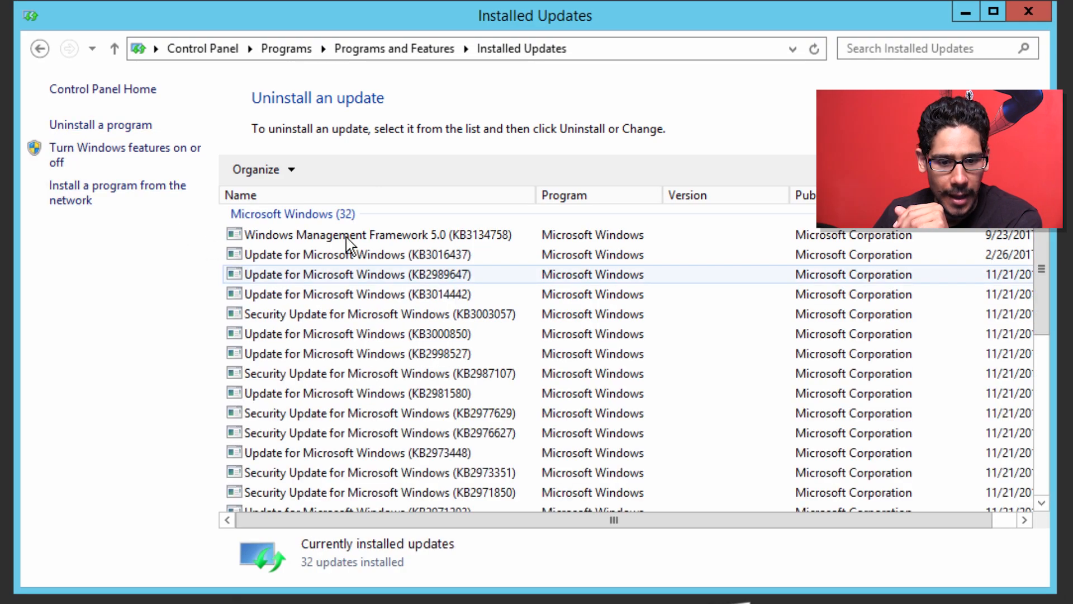
{"action": "left_click", "coordinate": [348, 233]}
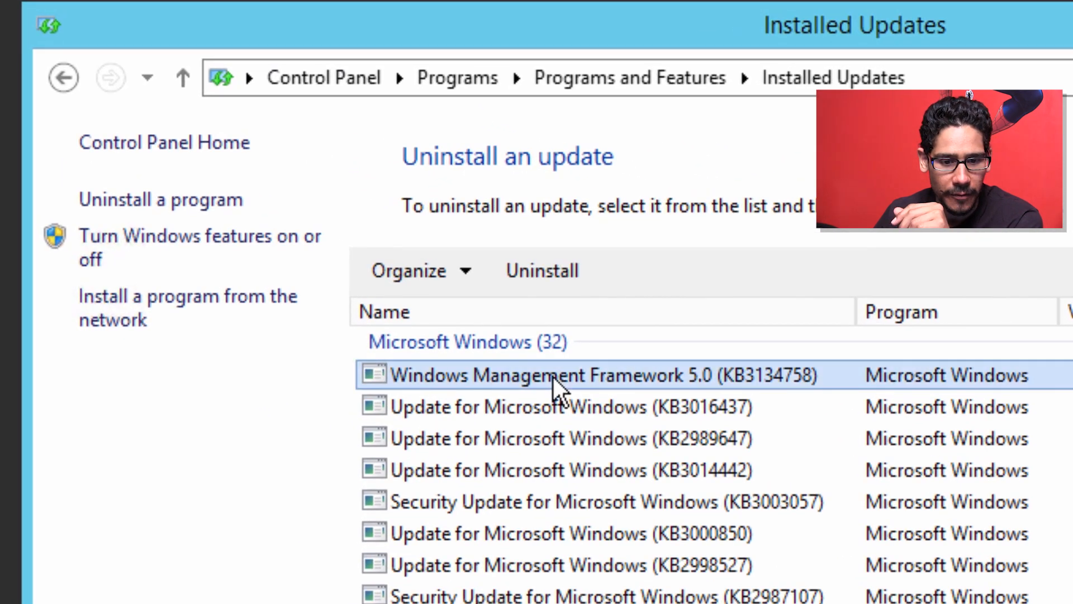
{"action": "mouse_move", "coordinate": [698, 384]}
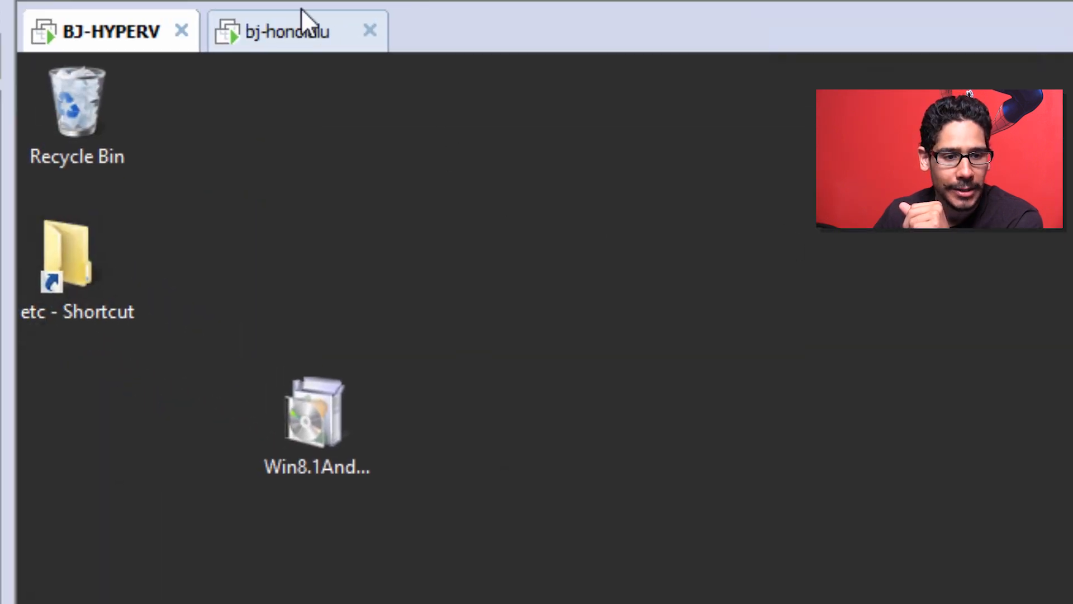
- On bj-honolulu, finish the setup wizard and launch Project Honolulu from its desktop shortcut
{"action": "left_click", "coordinate": [295, 32]}
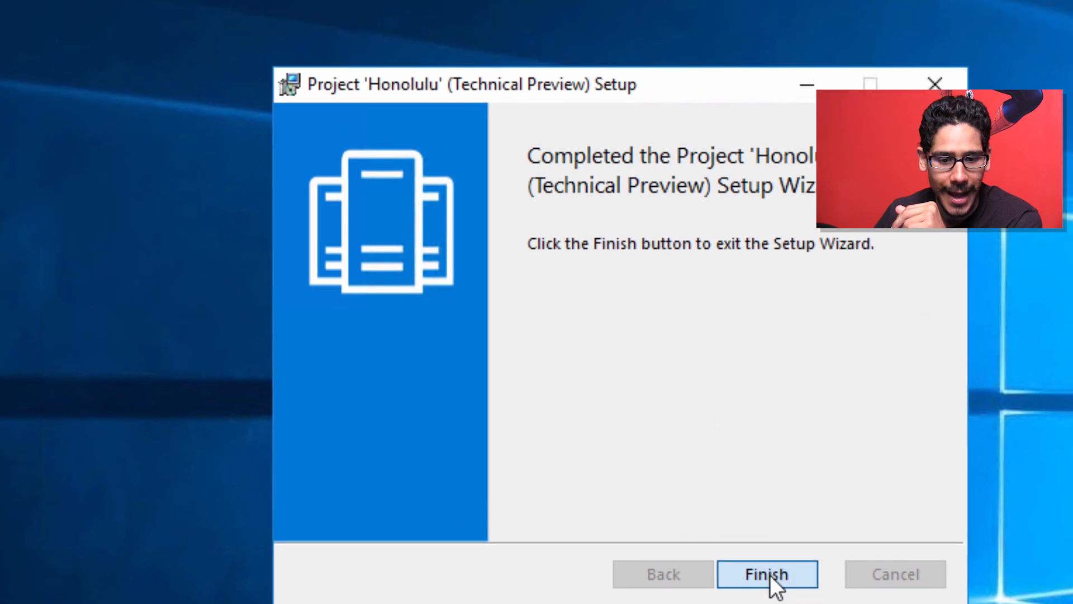
{"action": "left_click", "coordinate": [767, 573]}
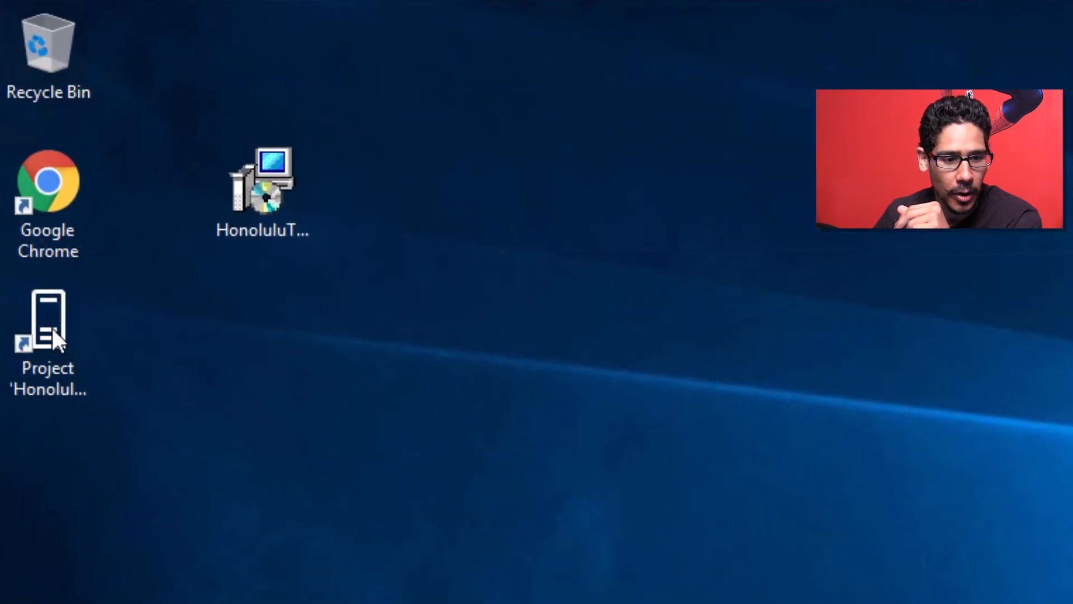
{"action": "left_click", "coordinate": [48, 336]}
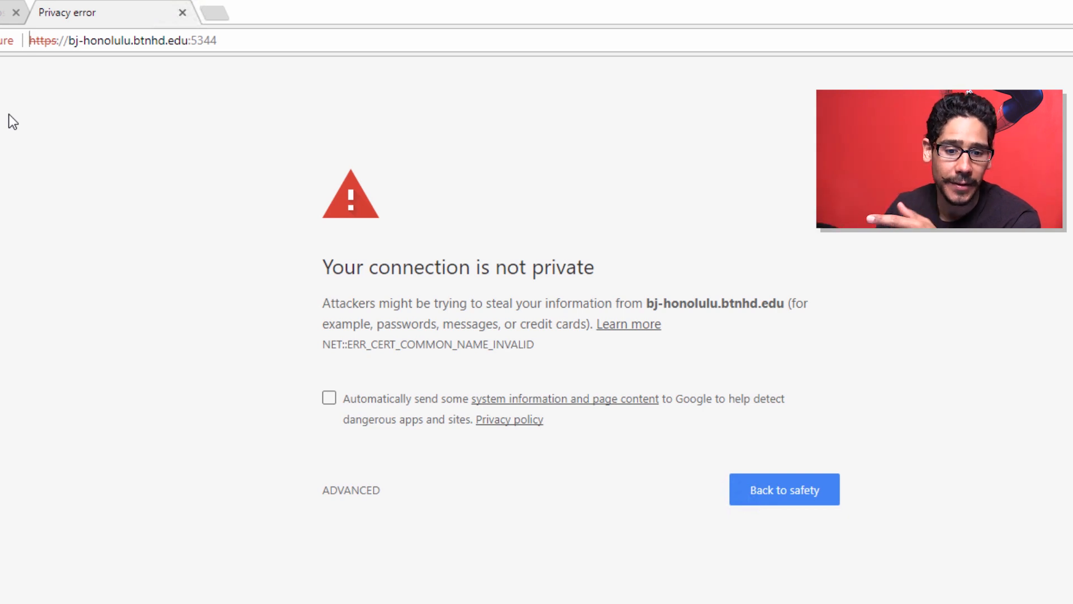
- Proceed past the certificate warning to bj-honolulu.btnhd.edu and log in with credentials
{"action": "left_click", "coordinate": [350, 490]}
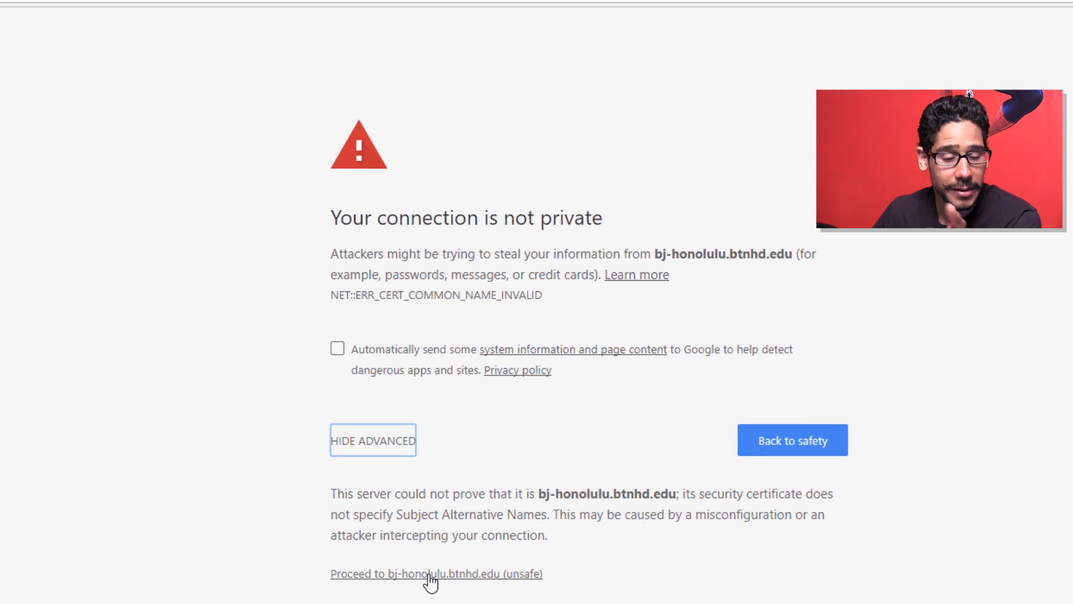
{"action": "left_click", "coordinate": [436, 573]}
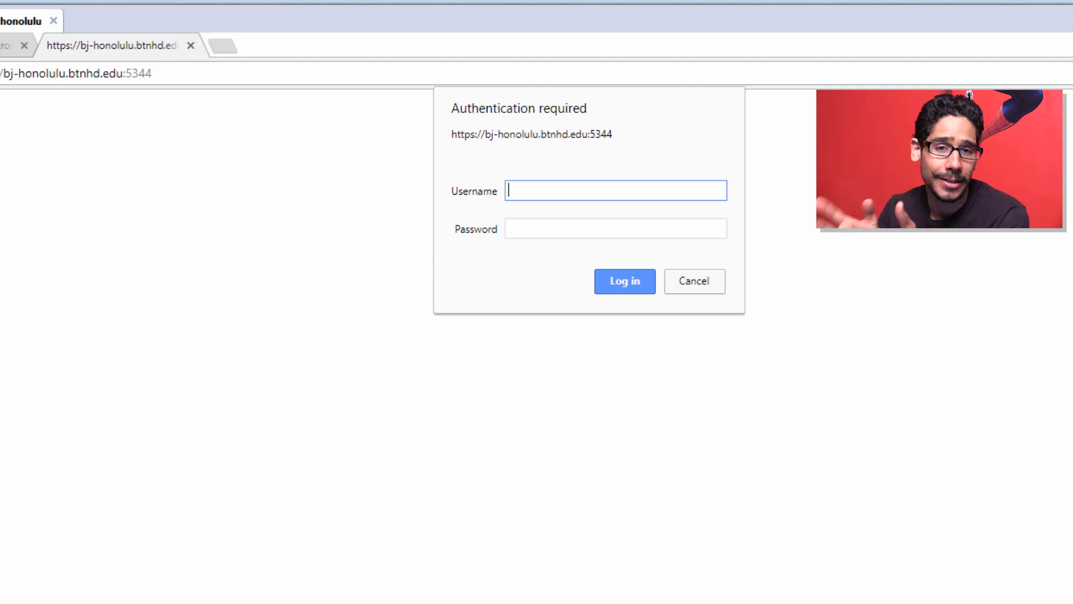
{"action": "left_click", "coordinate": [623, 281]}
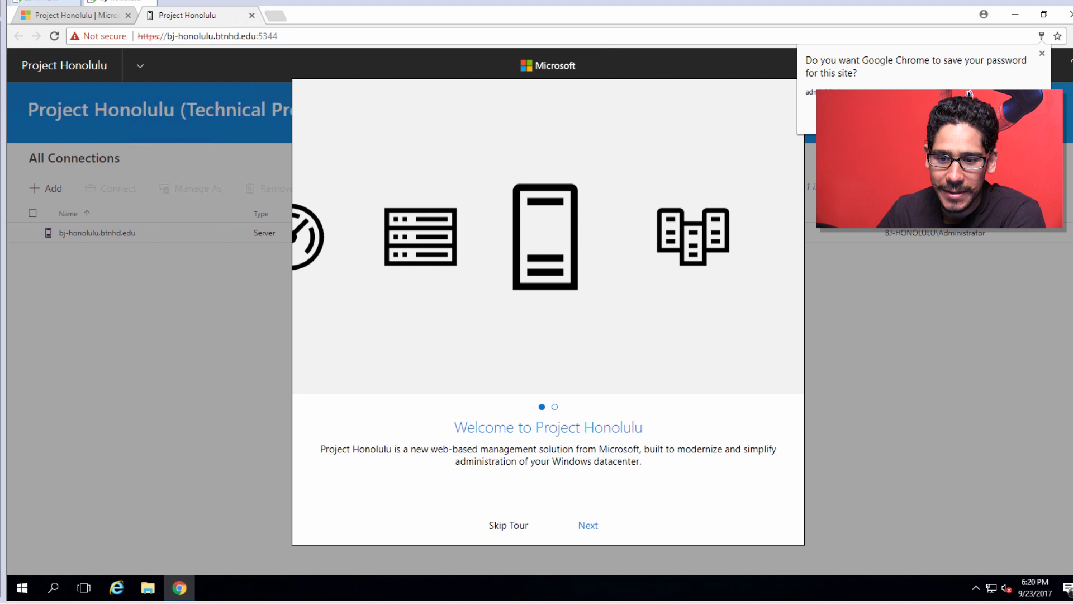
- Decline saving the password, then step through and finish the welcome tour
{"action": "left_click", "coordinate": [1041, 53]}
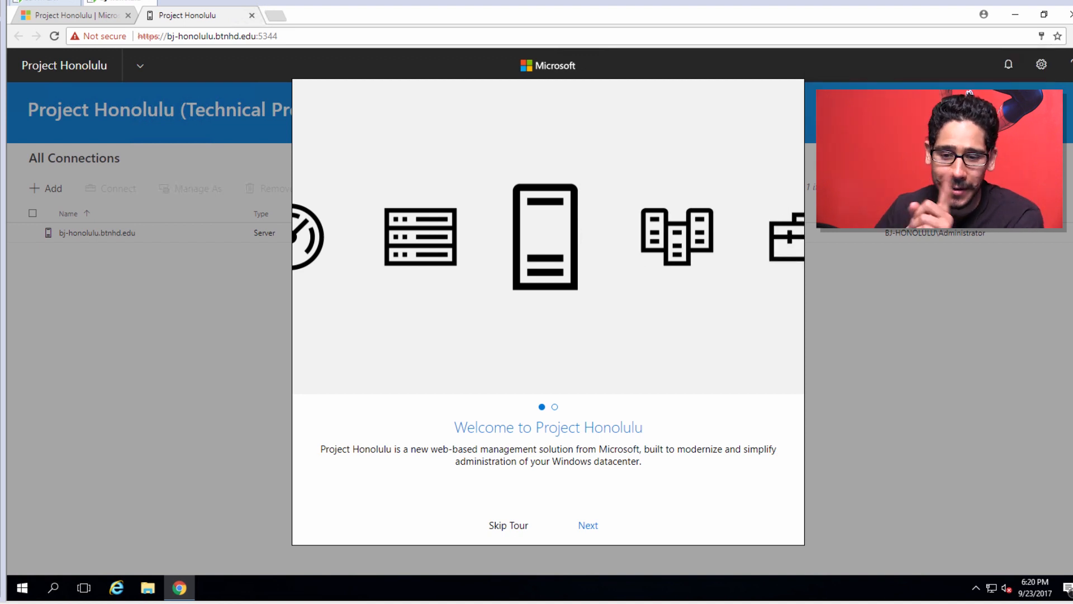
{"action": "mouse_move", "coordinate": [724, 166]}
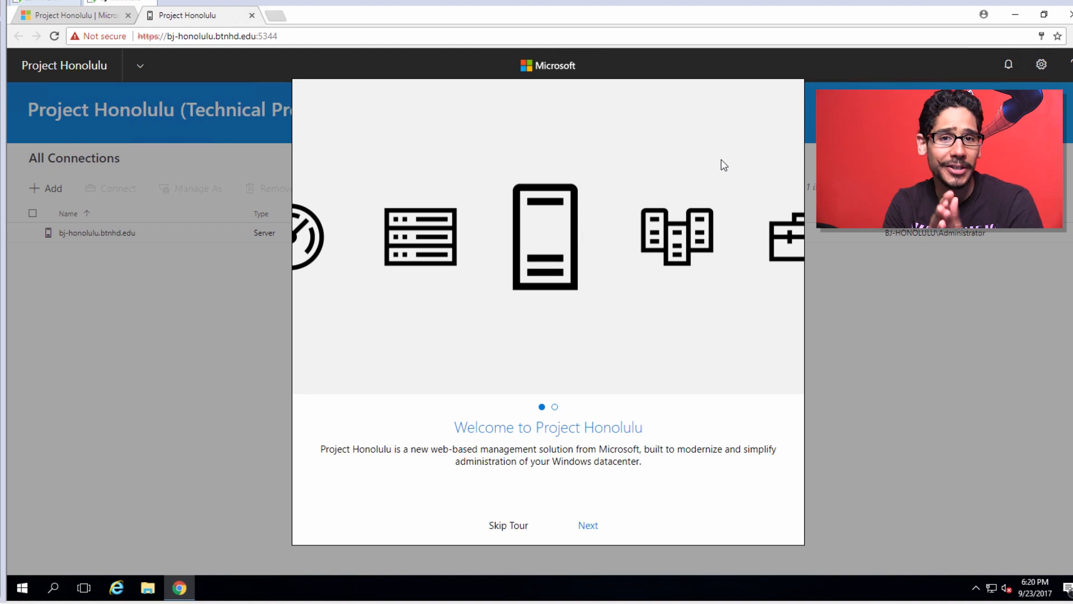
{"action": "mouse_move", "coordinate": [539, 451]}
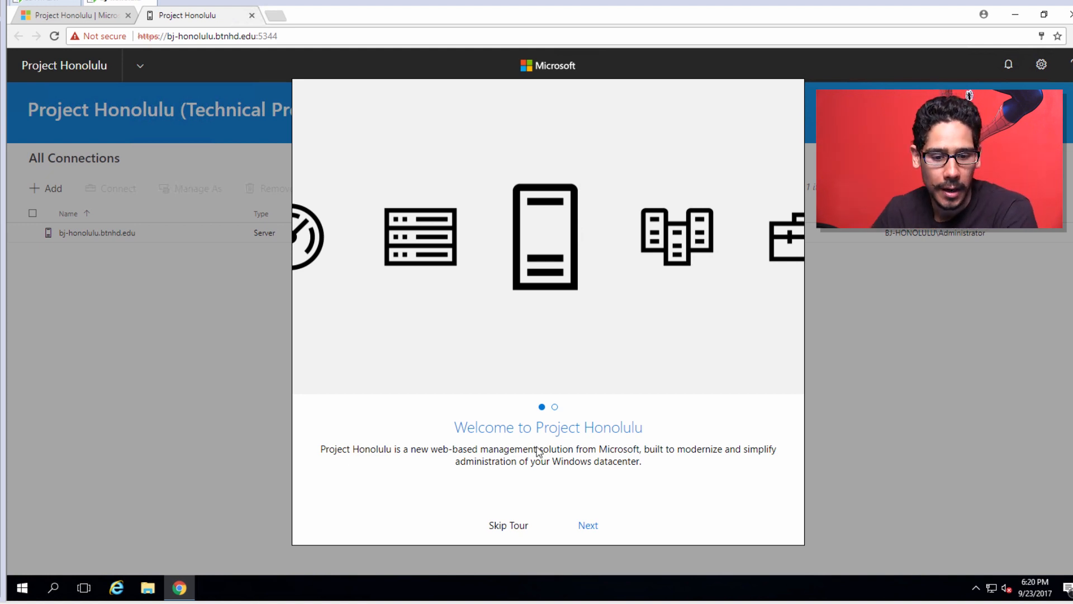
{"action": "left_click", "coordinate": [587, 526]}
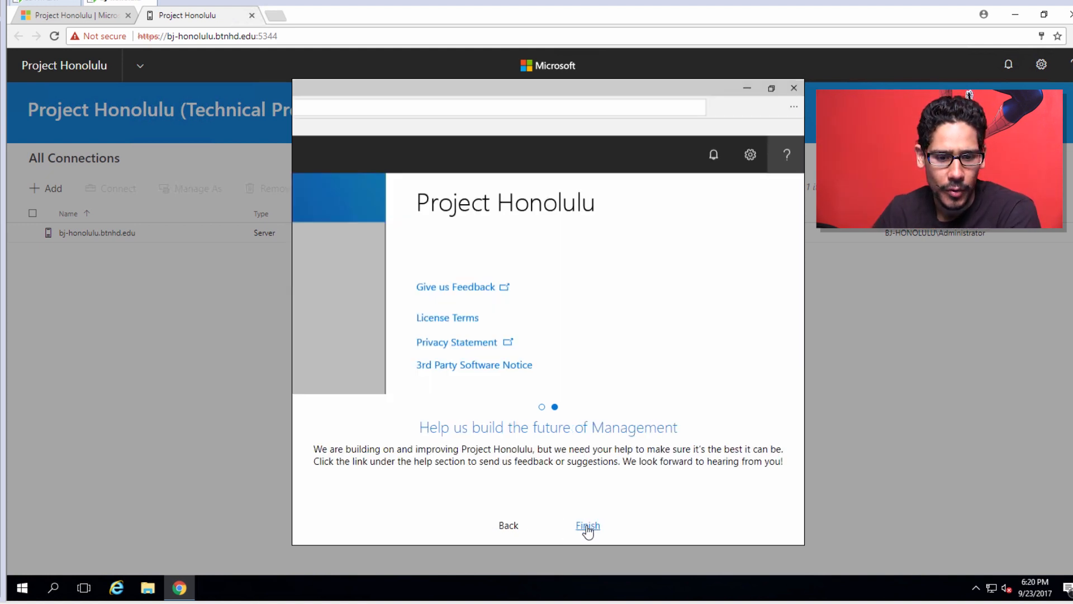
{"action": "mouse_move", "coordinate": [587, 526]}
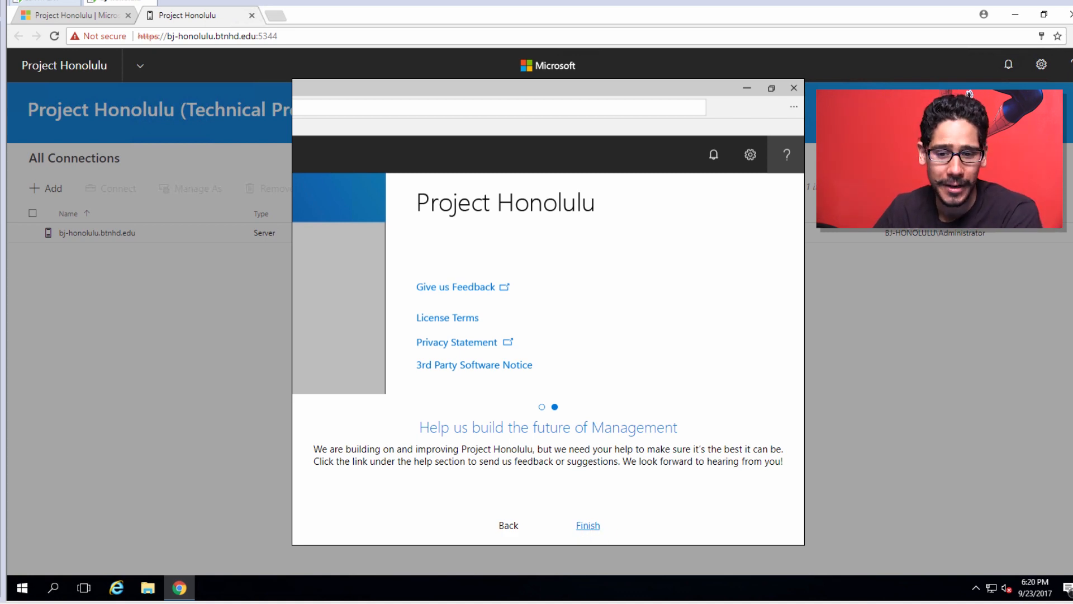
{"action": "left_click", "coordinate": [587, 526]}
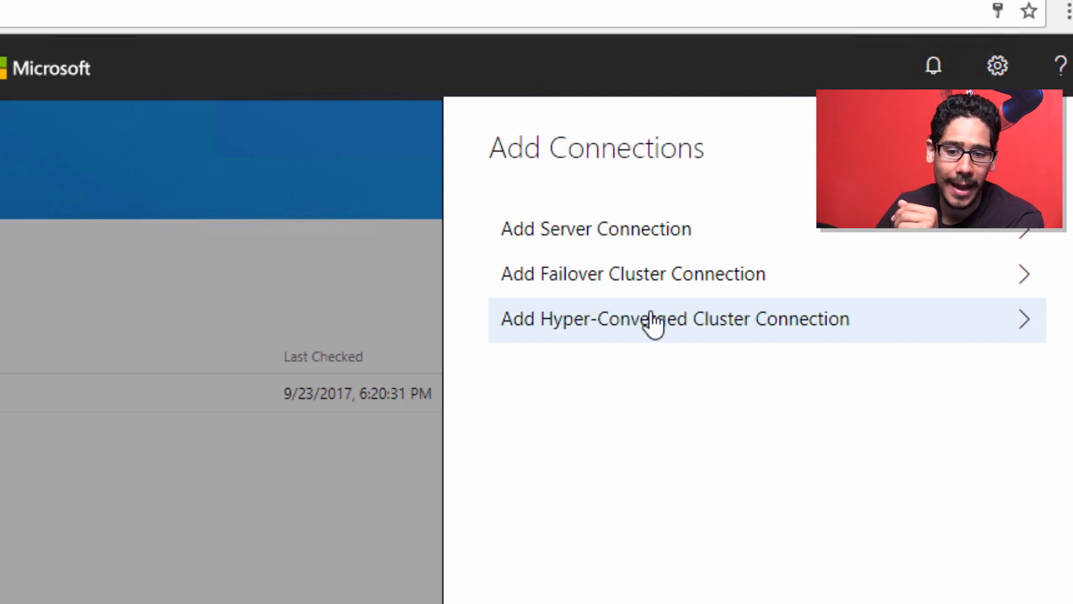
{"action": "mouse_move", "coordinate": [795, 392]}
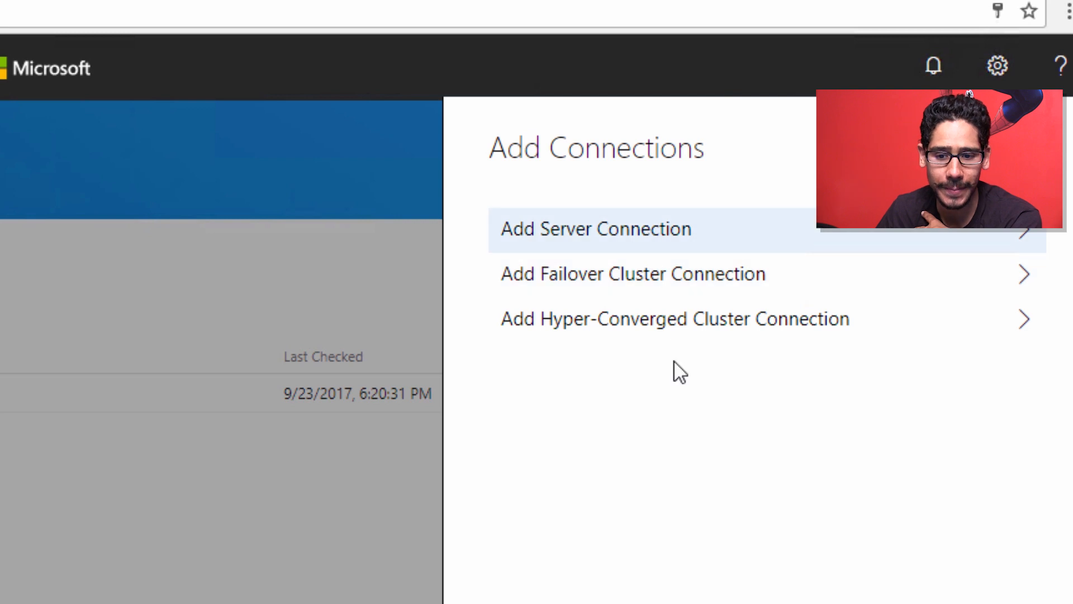
- Begin a single server connection for hyperv.btnhd.edu, which reports access denied and asks for credentials
{"action": "left_click", "coordinate": [594, 228]}
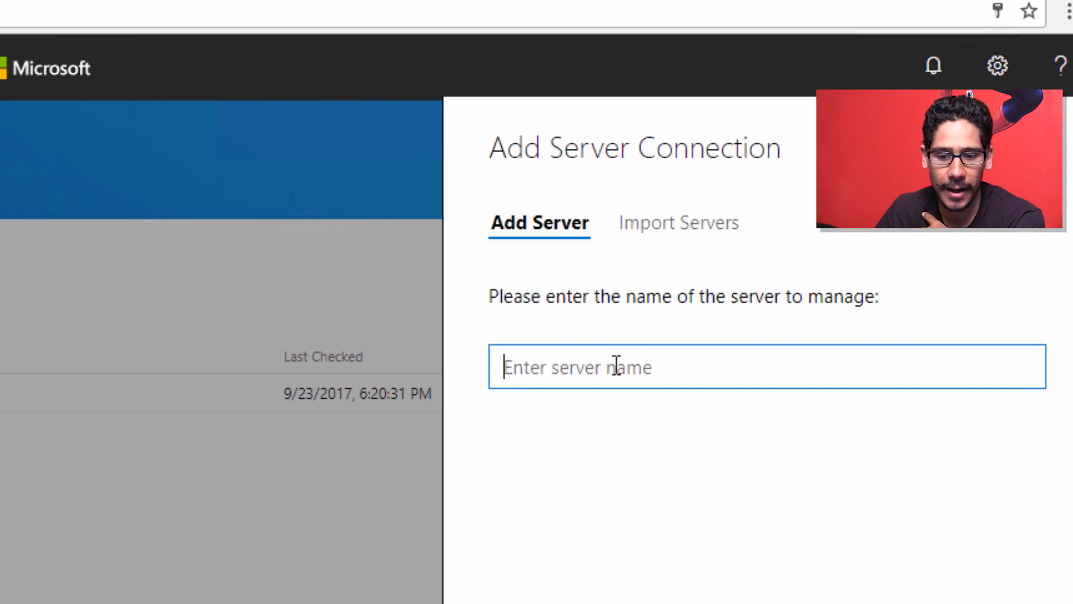
{"action": "type", "text": "hyper"}
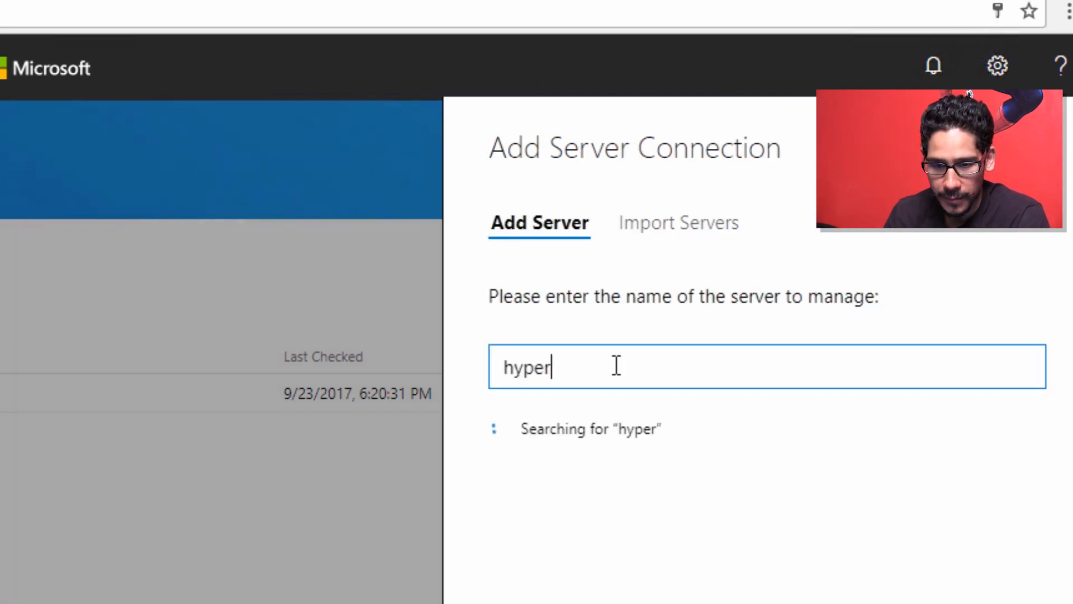
{"action": "type", "text": "v.btnhd"}
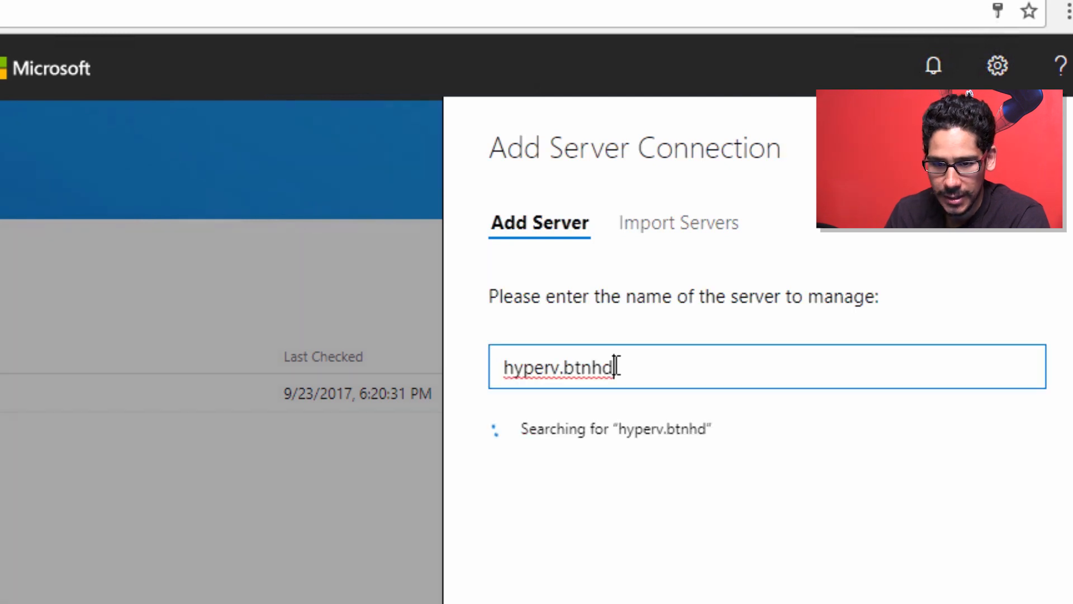
{"action": "type", "text": ".edu"}
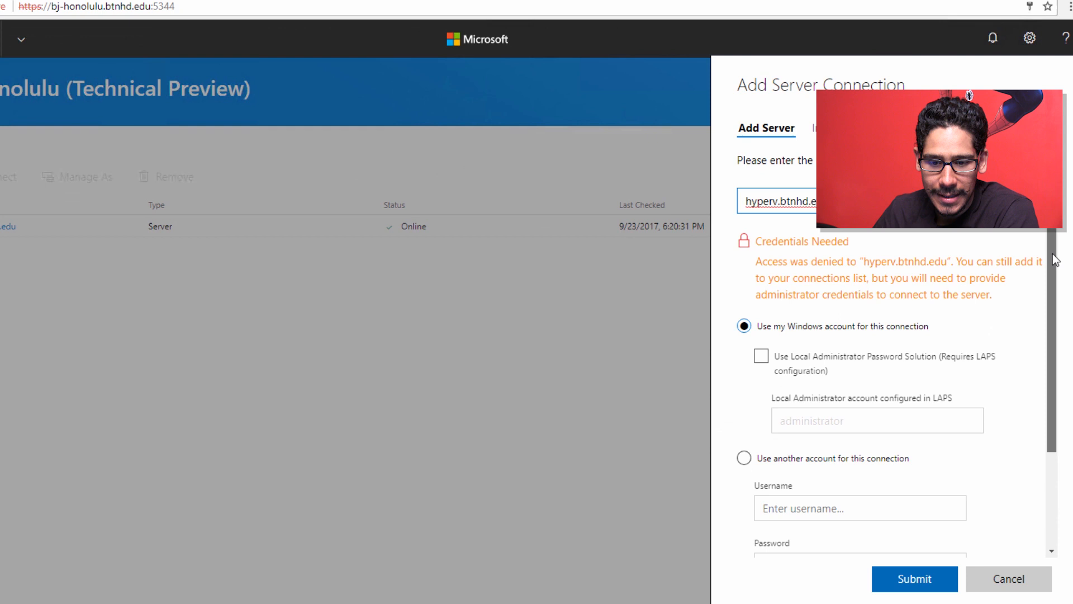
- Supply btnhd\administrator credentials via Use another account and submit, bringing hyperv.btnhd.edu online
{"action": "scroll", "scroll_direction": "down", "scroll_amount": 3}
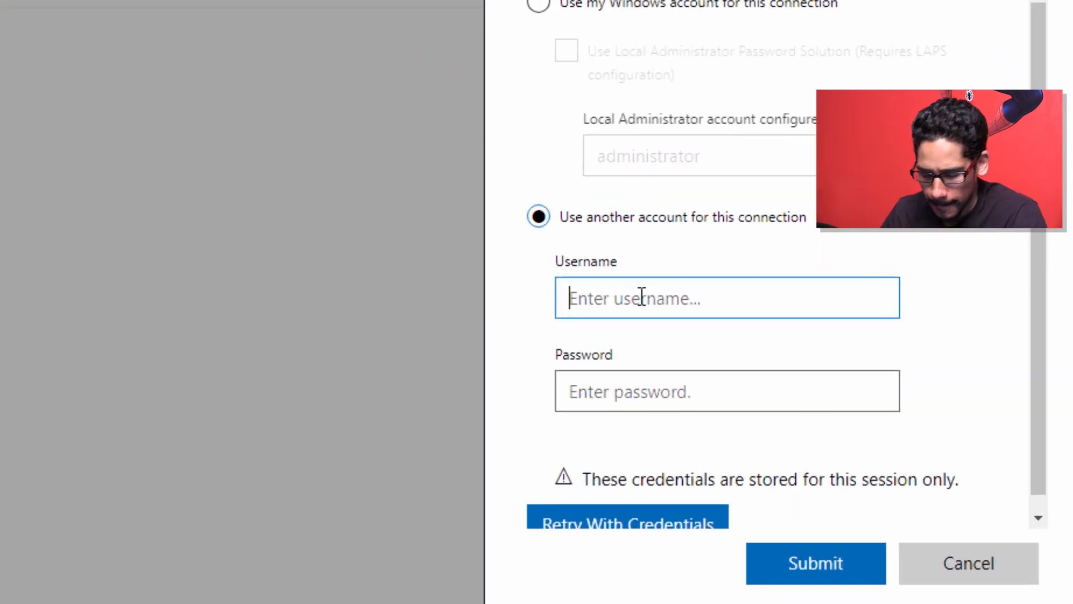
{"action": "type", "text": "btnhd"}
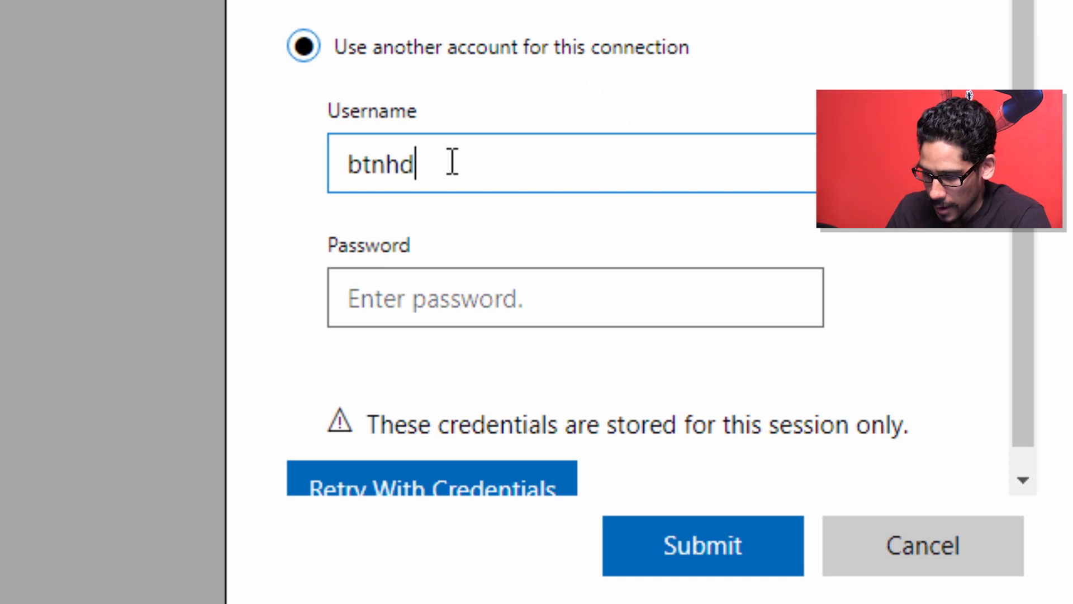
{"action": "type", "text": "\\admi"}
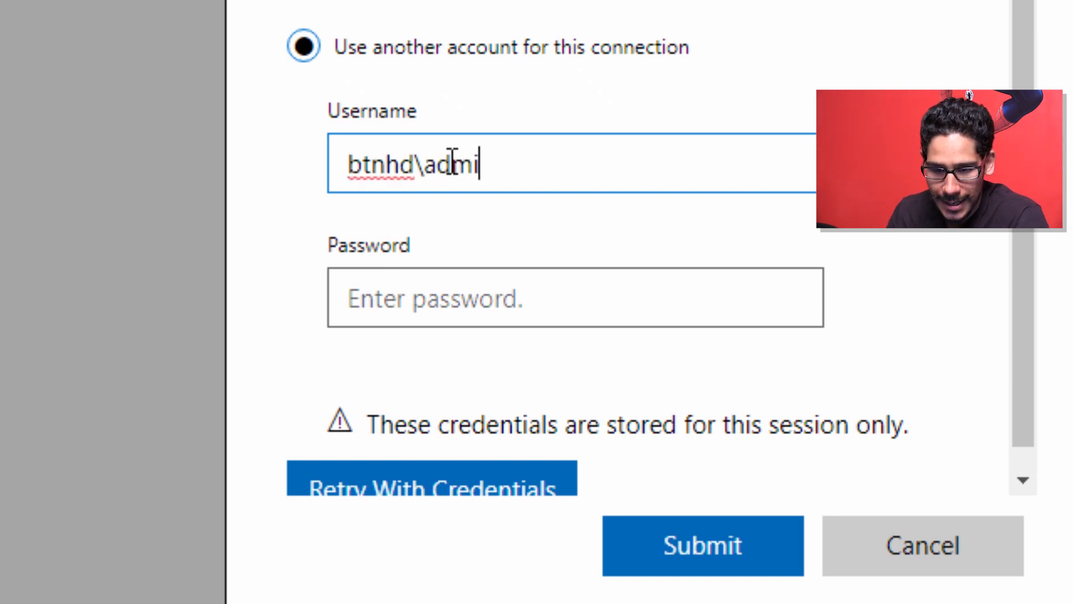
{"action": "type", "text": "nistrator"}
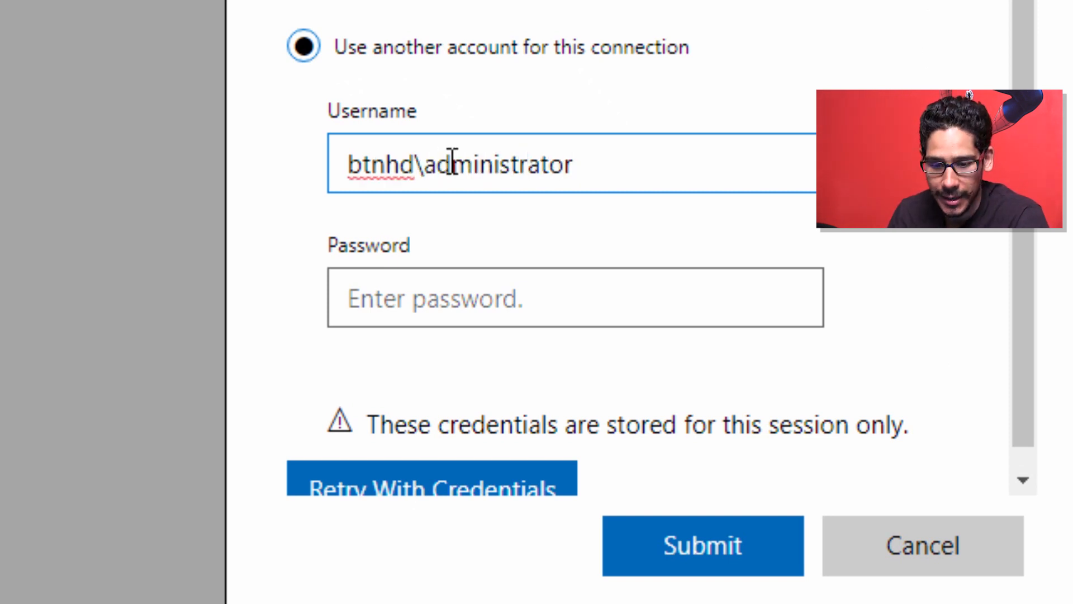
{"action": "type", "text": "password"}
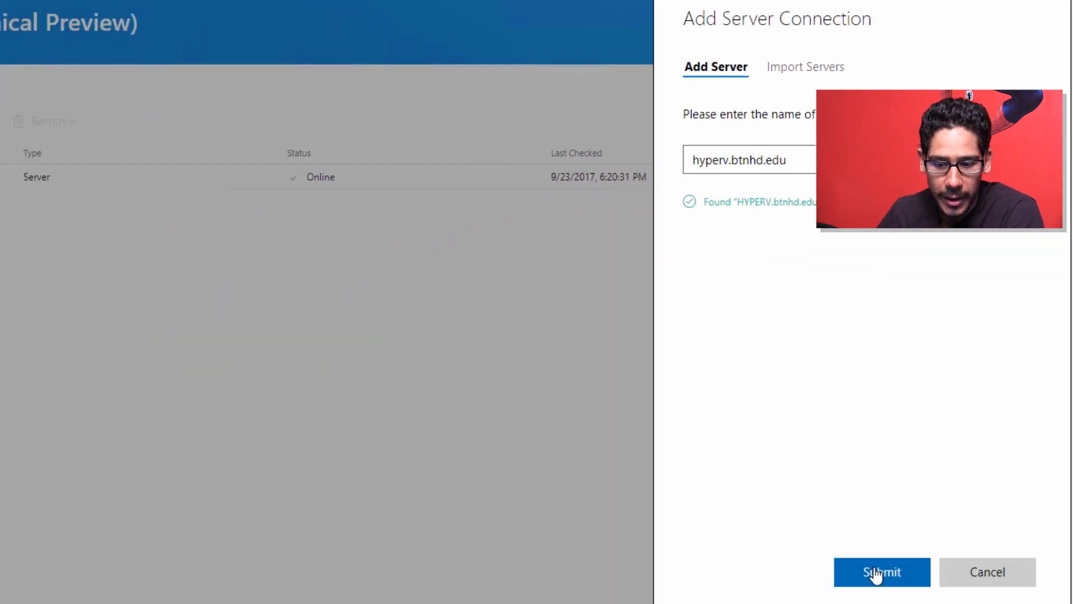
{"action": "left_click", "coordinate": [883, 572]}
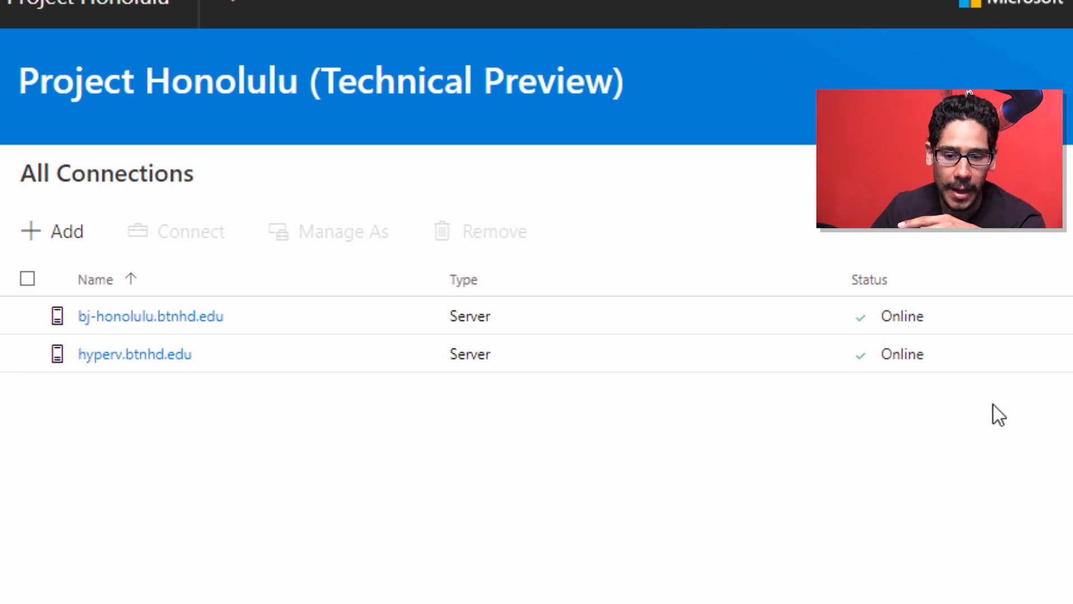
- Enter Server Manager for hyperv.btnhd.edu and select Roles & Features from its Tools list
{"action": "left_click", "coordinate": [136, 354]}
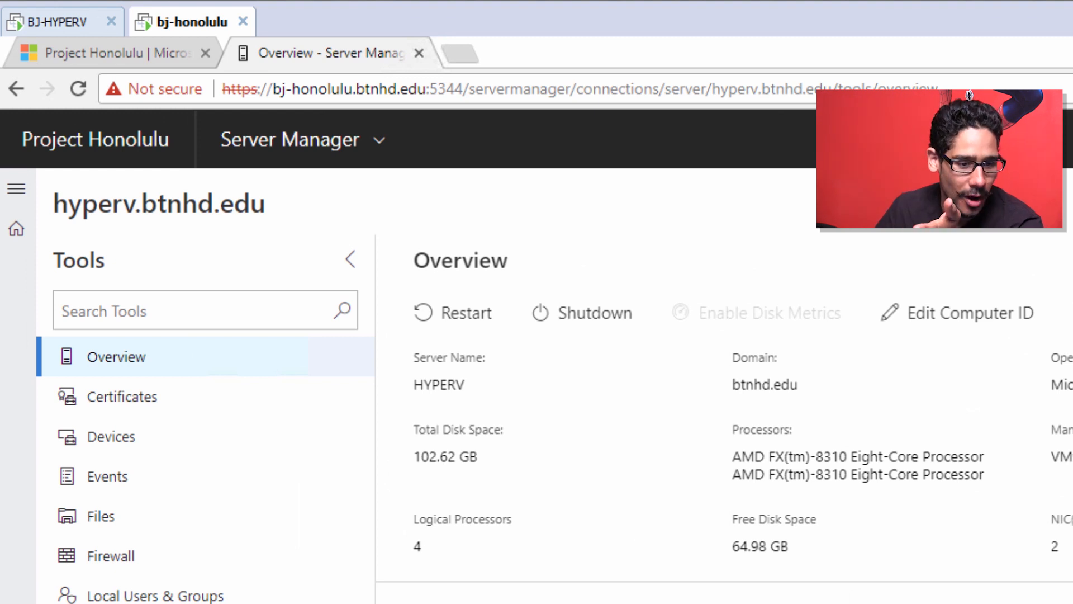
{"action": "scroll", "scroll_direction": "down", "scroll_amount": 3}
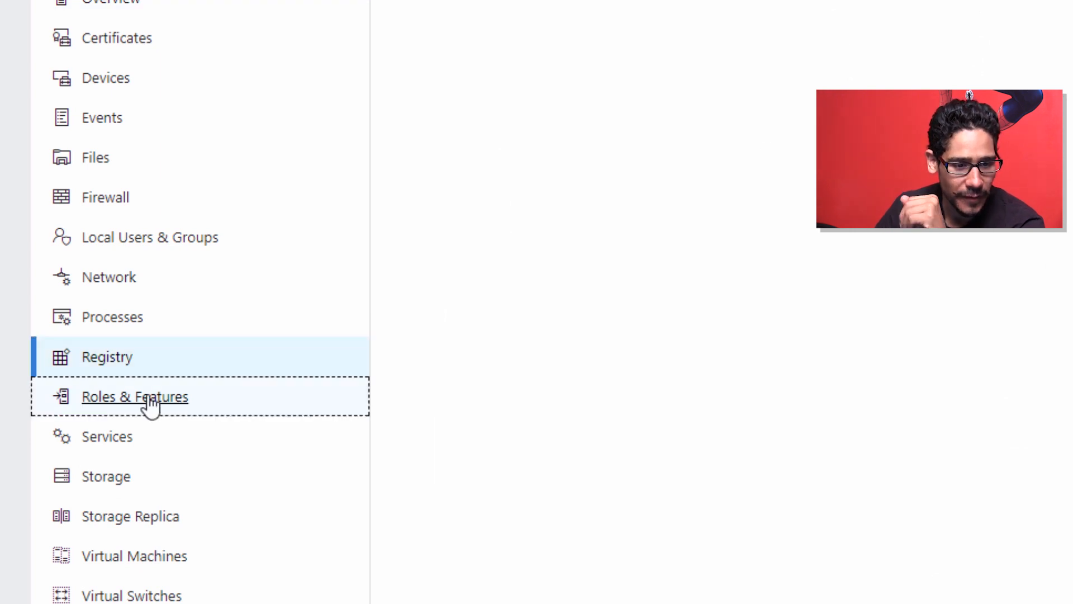
{"action": "left_click", "coordinate": [135, 396]}
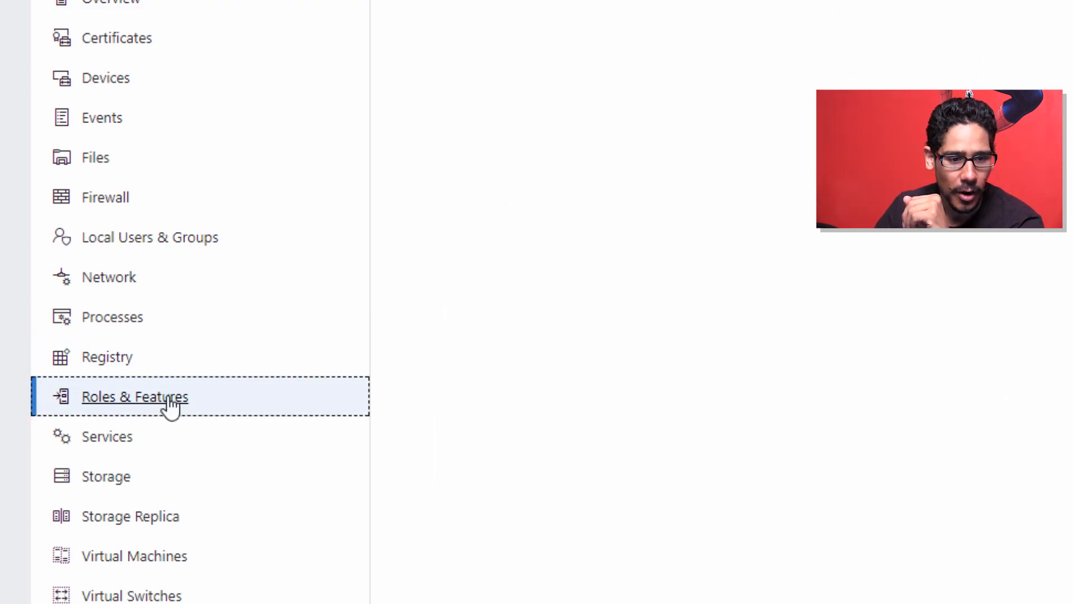
- Load hyperv.btnhd.edu's Roles and Features, 6 of 104 installed including Hyper-V, DHCP and DNS
{"action": "left_click", "coordinate": [135, 396]}
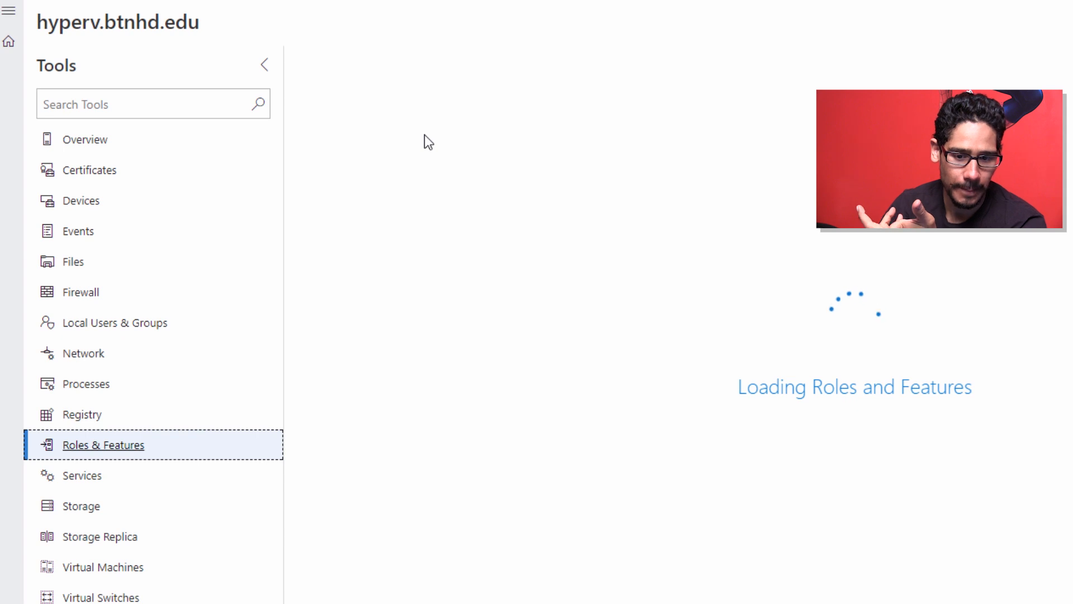
{"action": "mouse_move", "coordinate": [660, 198]}
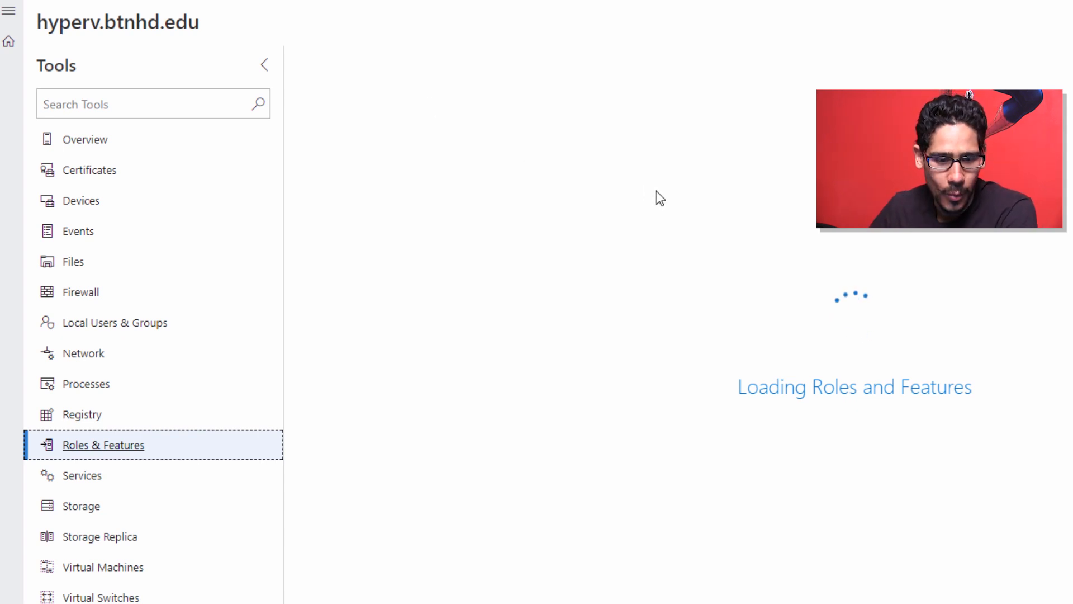
{"action": "mouse_move", "coordinate": [715, 226]}
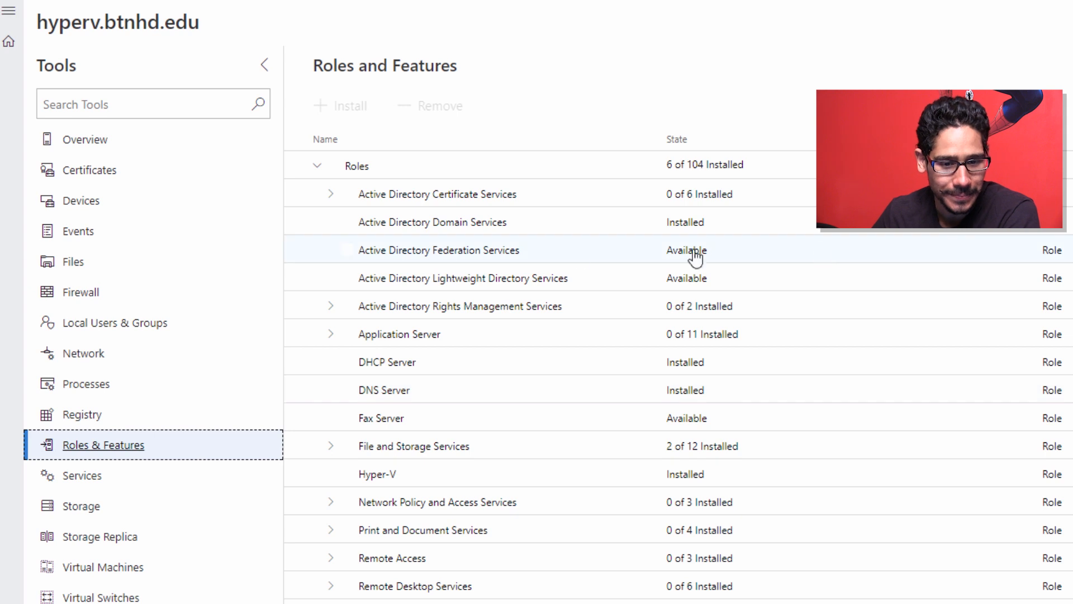
{"action": "mouse_move", "coordinate": [478, 237]}
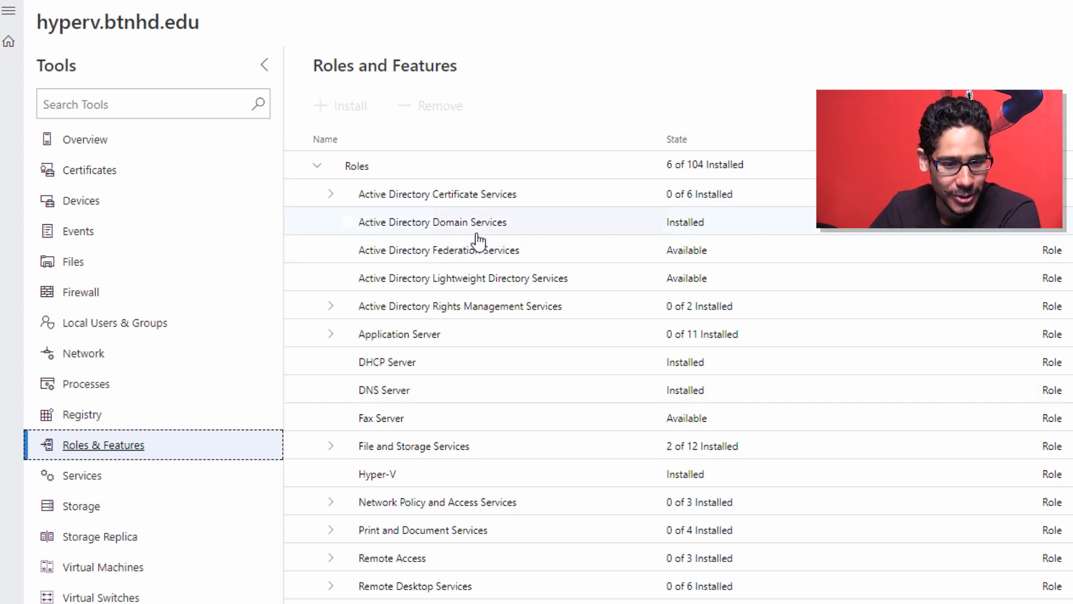
{"action": "scroll", "scroll_direction": "down", "scroll_amount": 3}
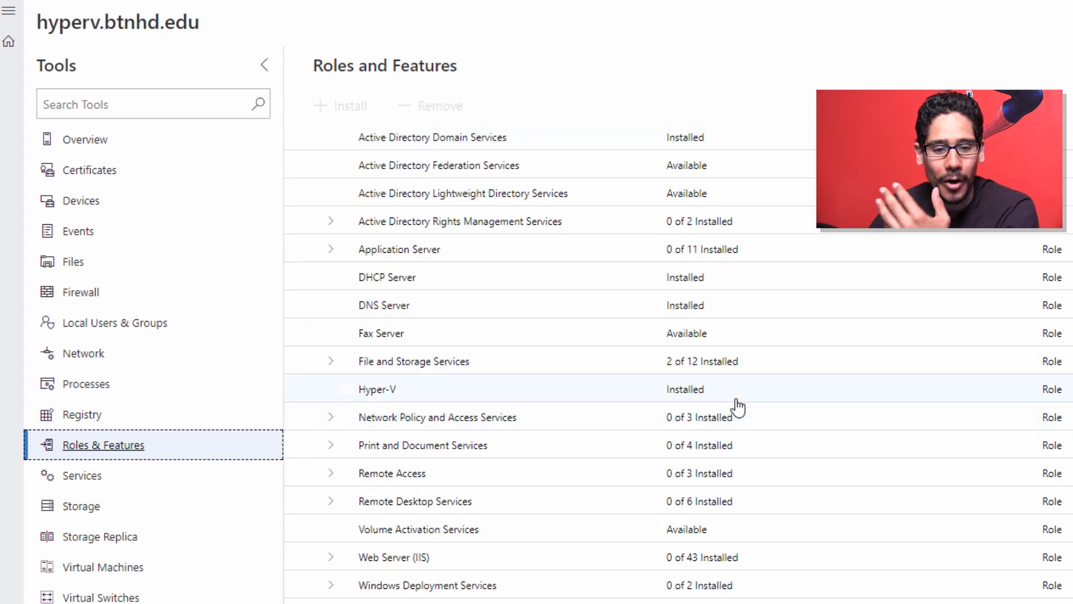